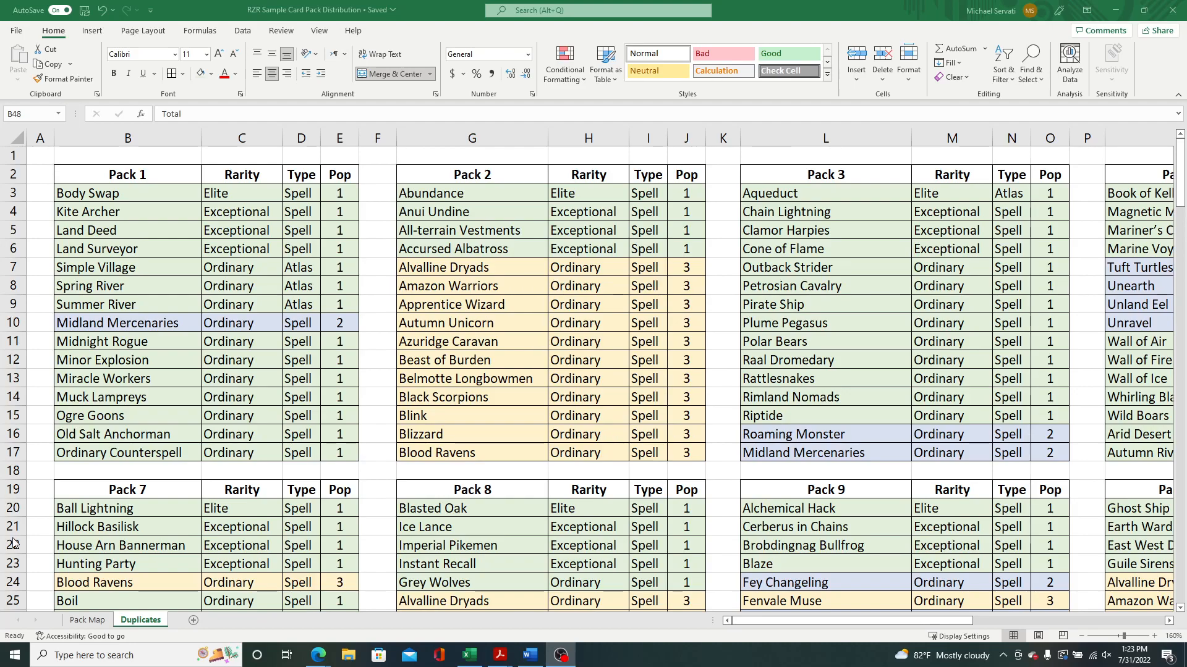
mouse_move(187, 590)
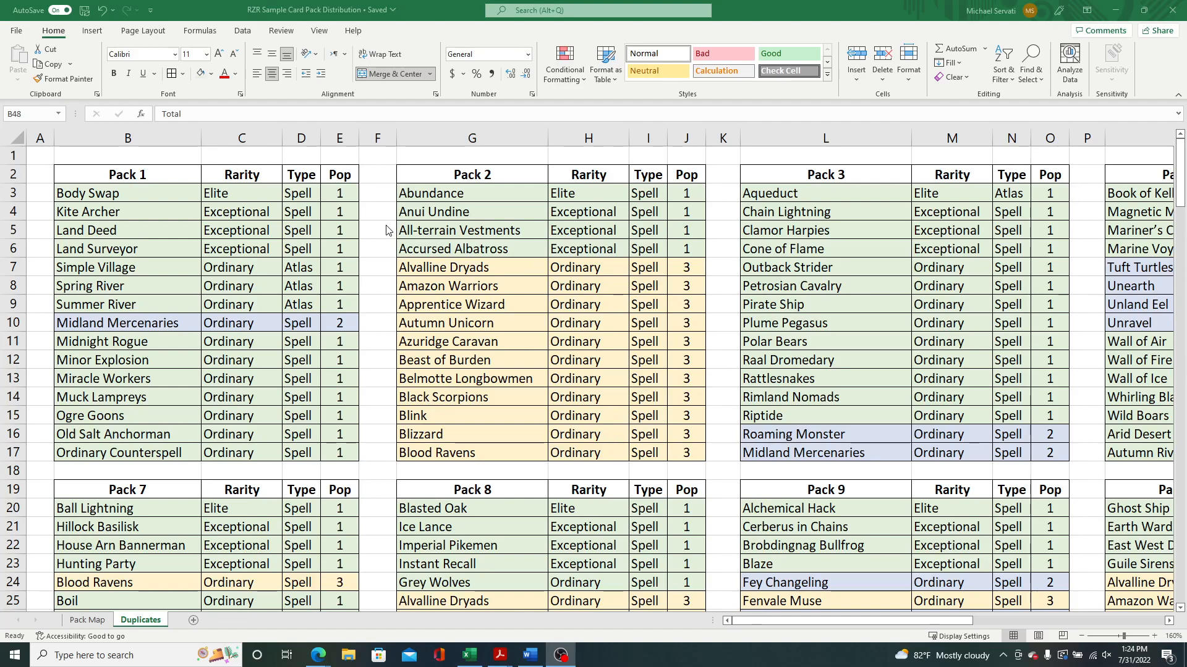
mouse_move(189, 219)
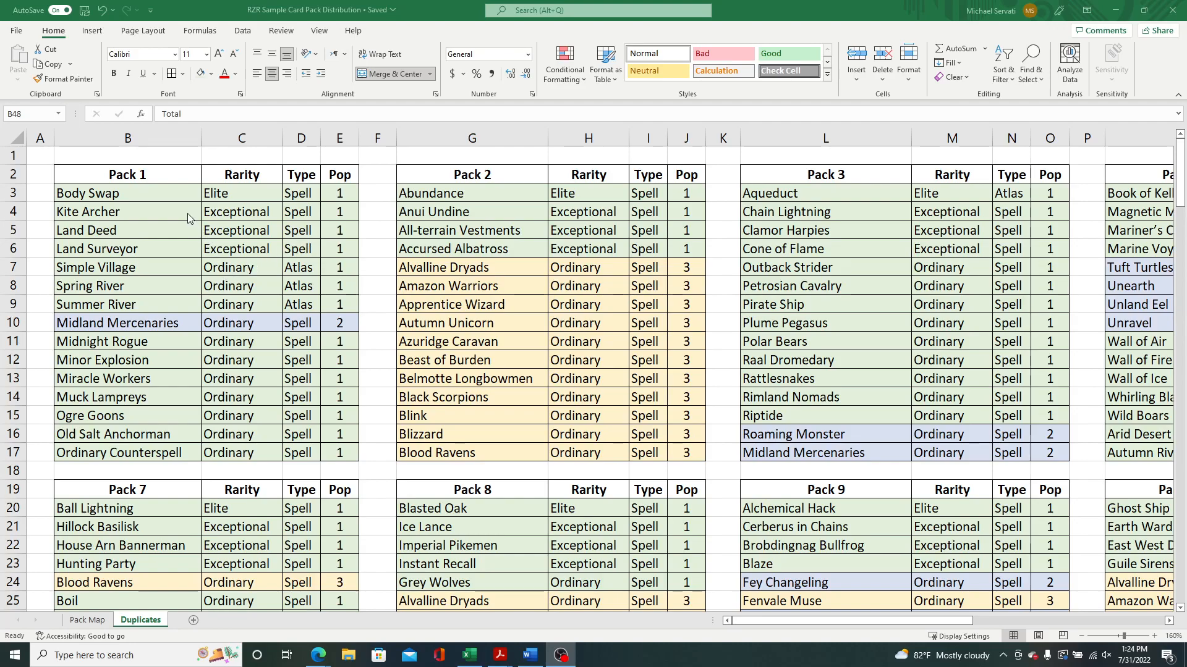
mouse_move(344, 263)
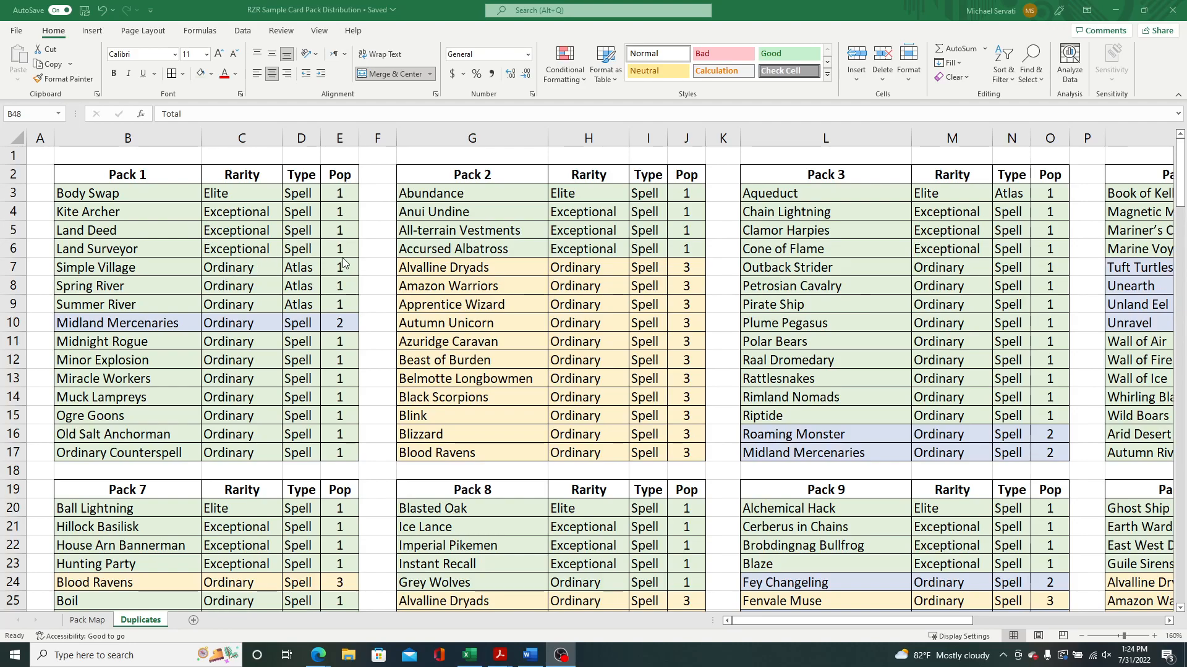
mouse_move(343, 301)
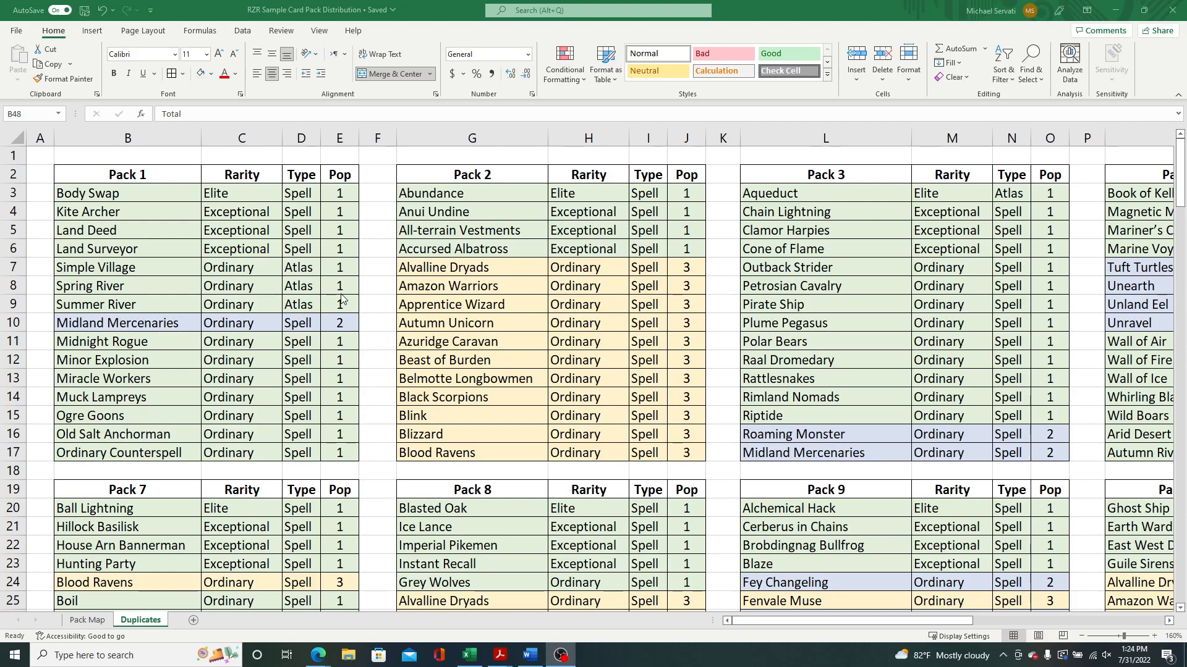
mouse_move(178, 339)
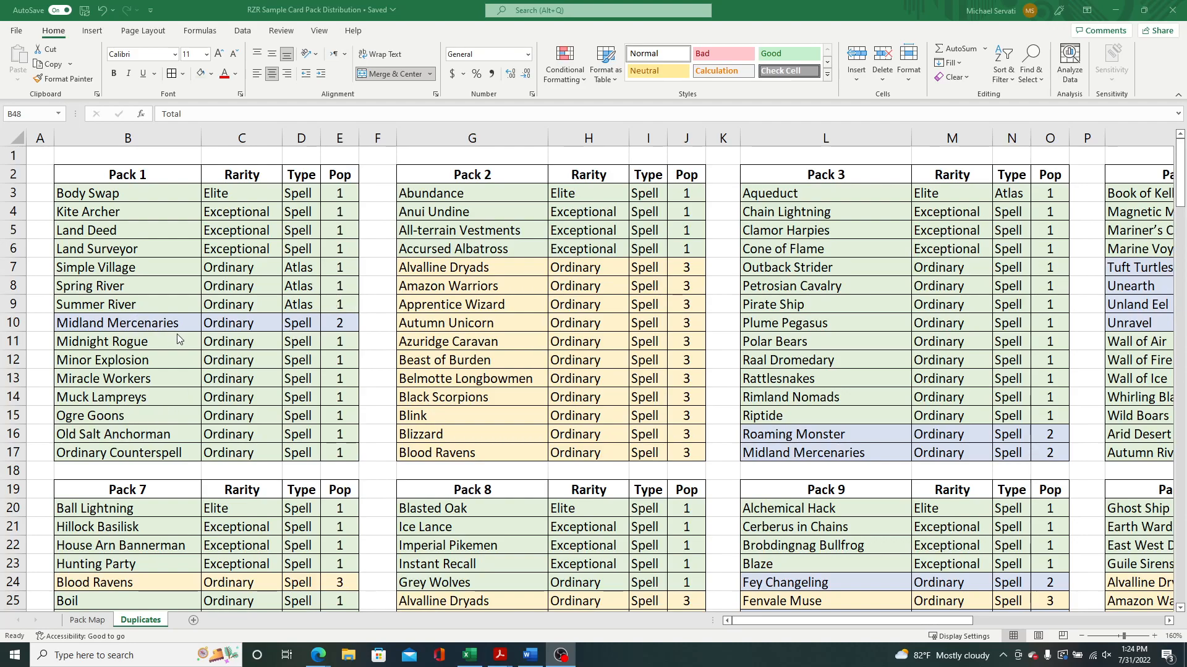
mouse_move(132, 380)
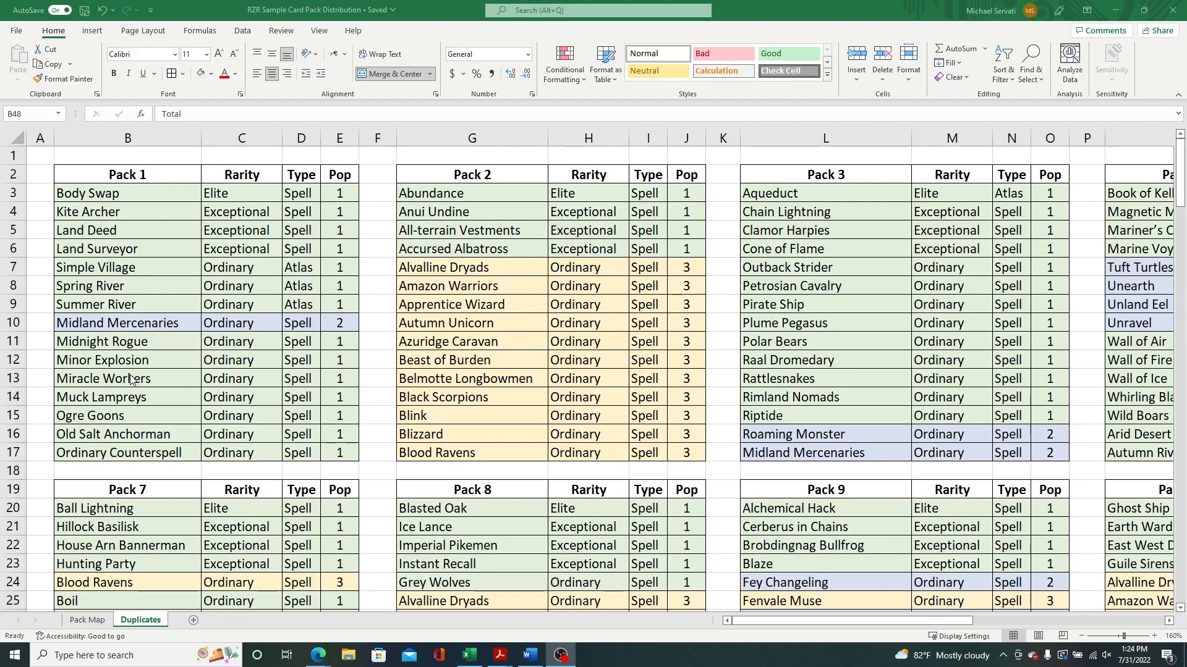
Review the Pack 1 entries, such as Midland Mercenaries, while scrolling across the packs.
left_click(127, 322)
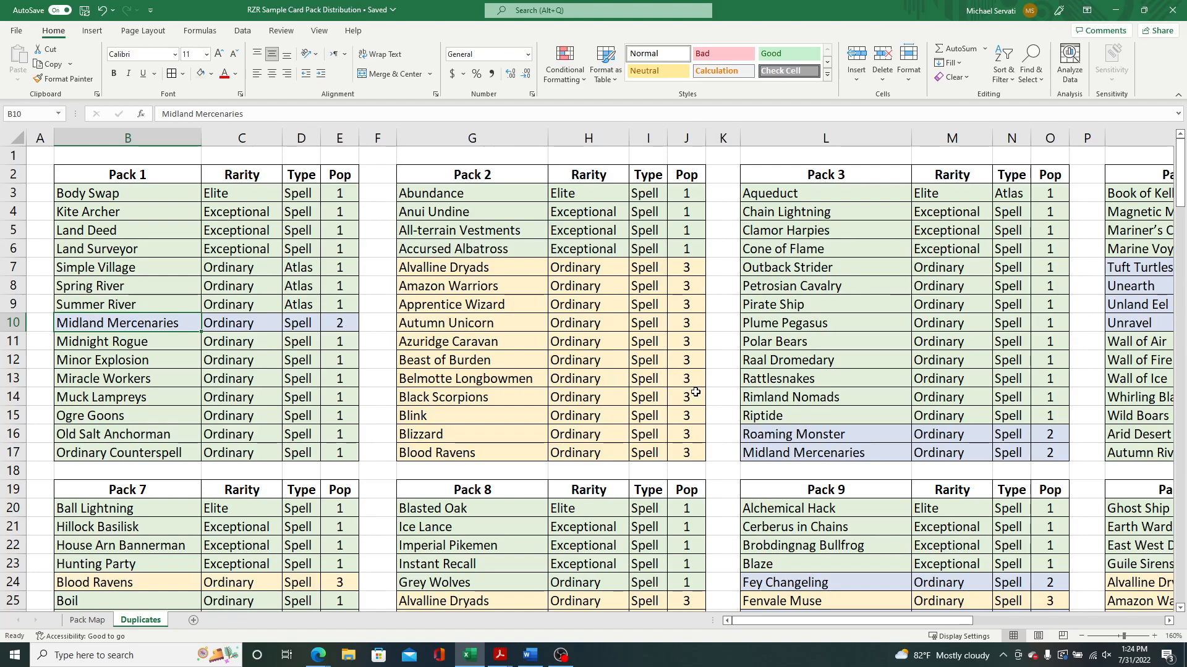
mouse_move(942, 458)
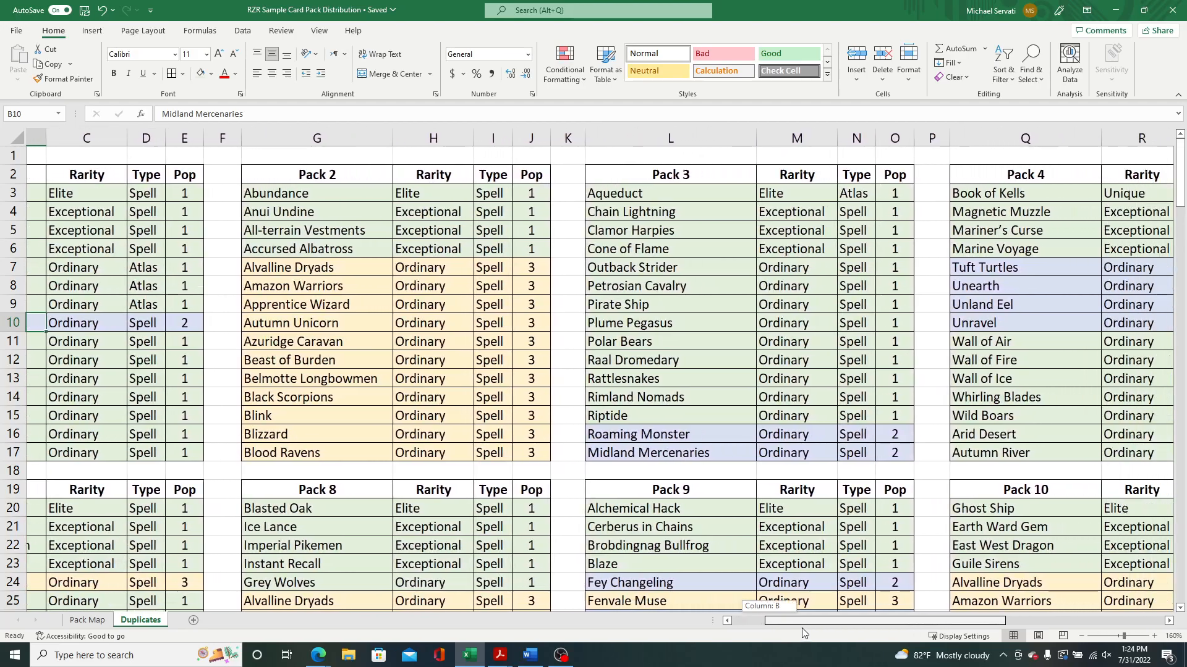
scroll("right", 3)
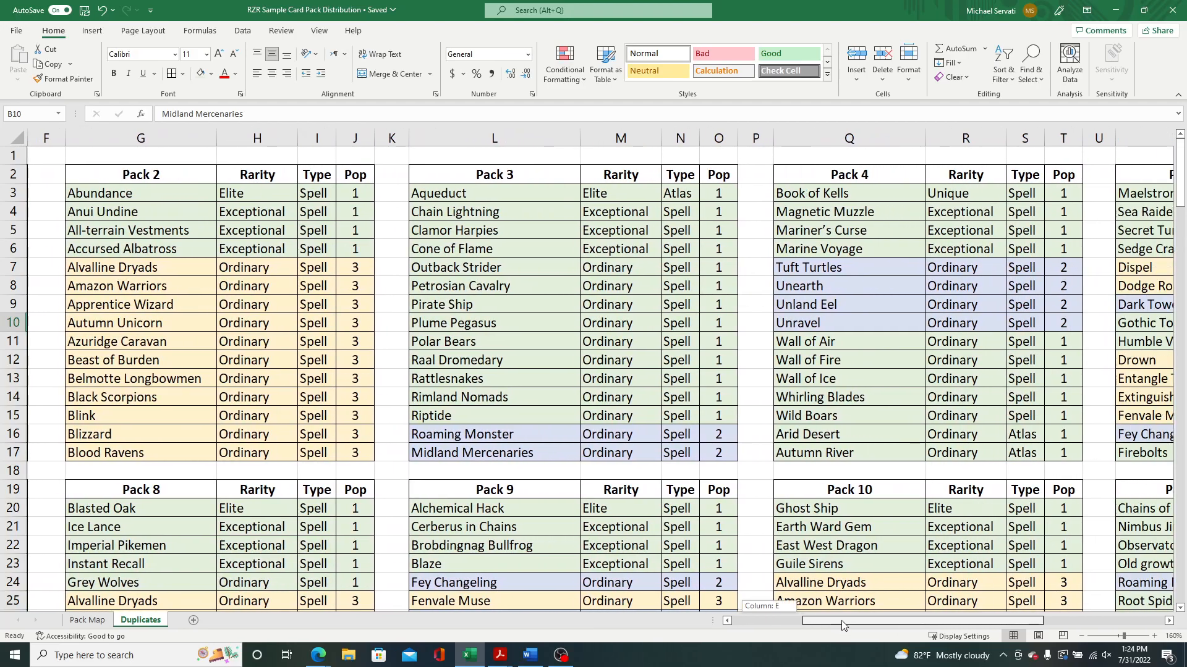
scroll("right", 3)
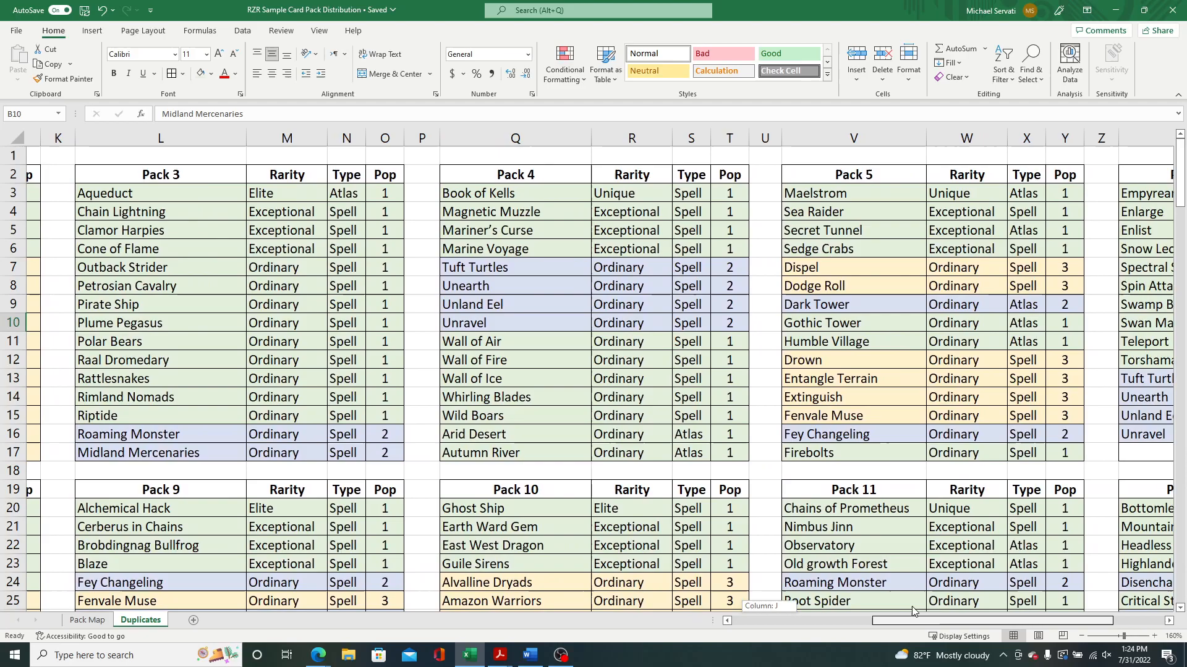
scroll("right", 3)
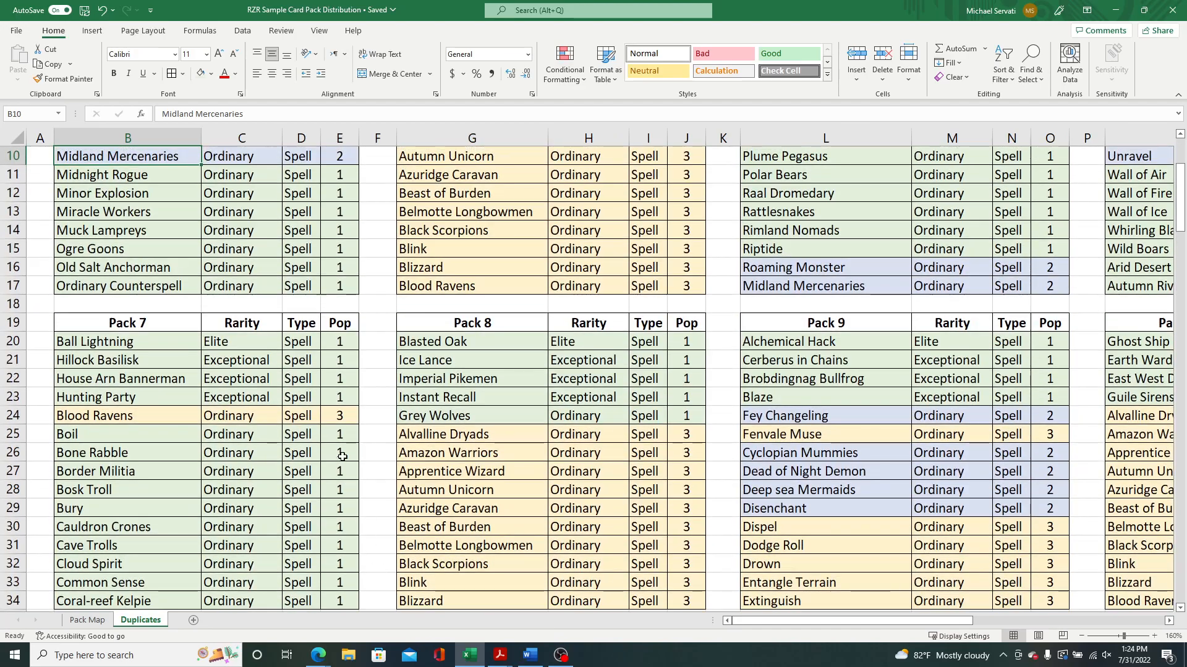
mouse_move(489, 603)
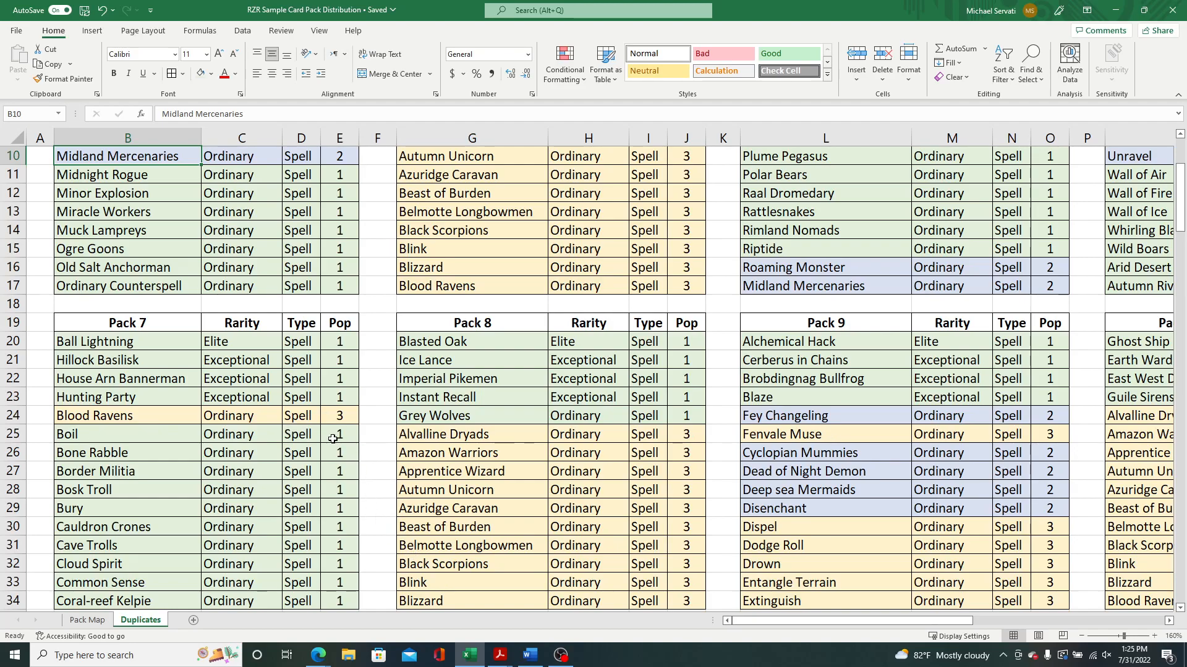
mouse_move(455, 515)
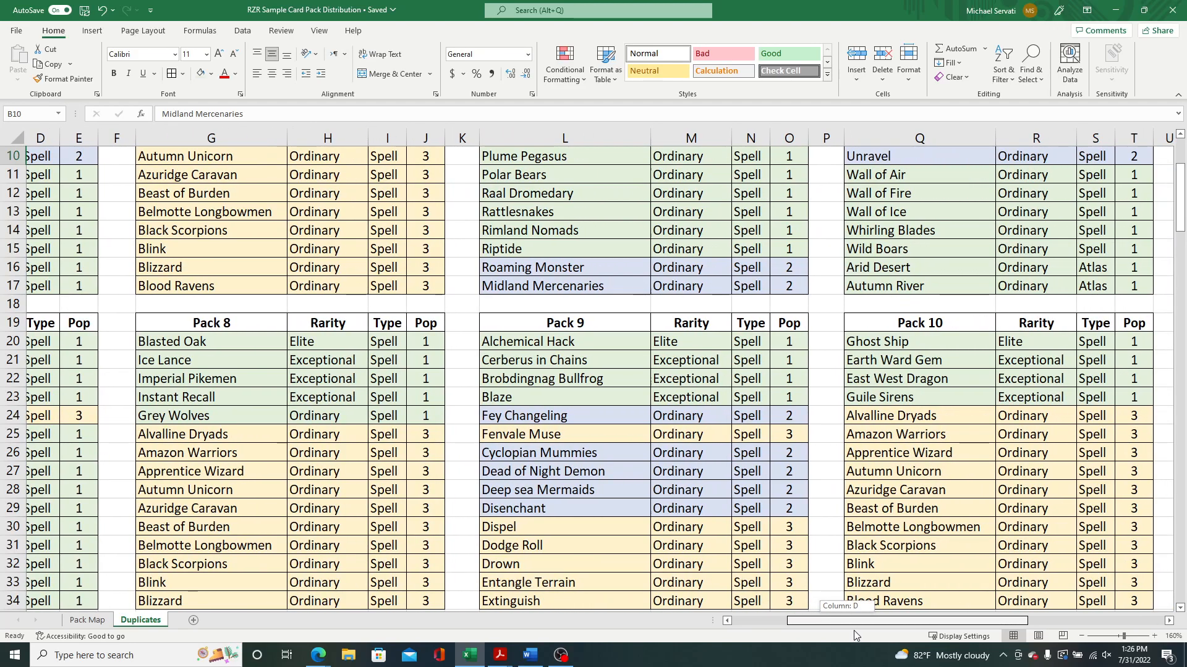
scroll("right", 3)
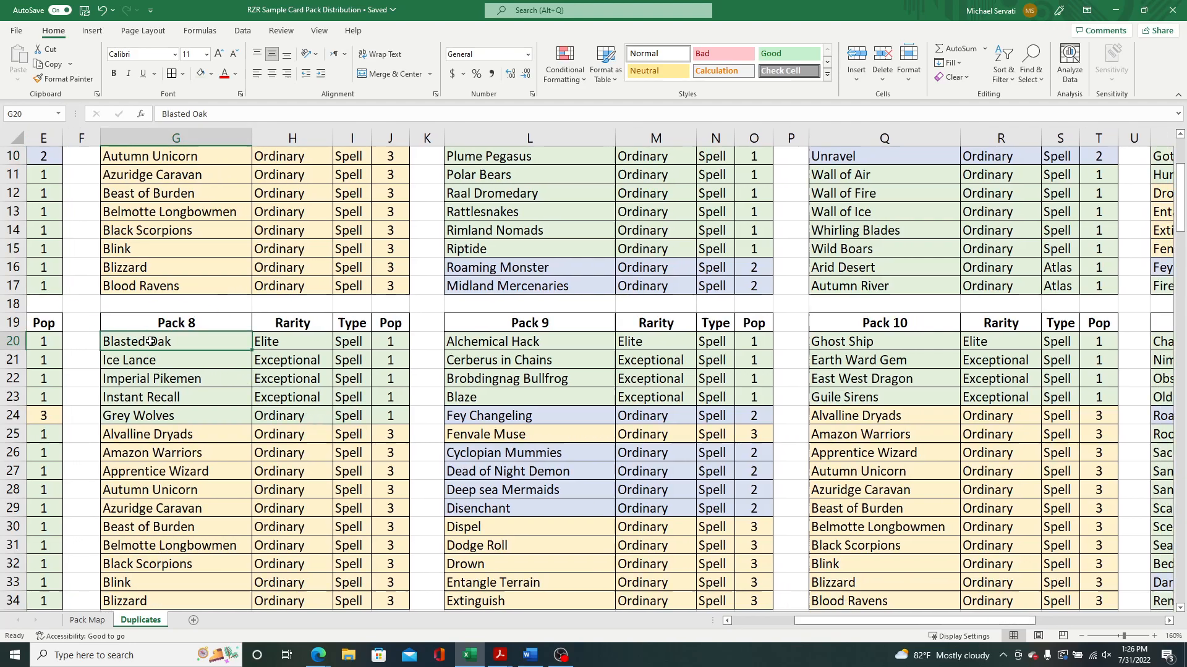
Inspect the Blasted Oak card in Pack 8 and Kite Archer's Exceptional rarity in Pack 1.
left_click_drag(150, 341, 397, 397)
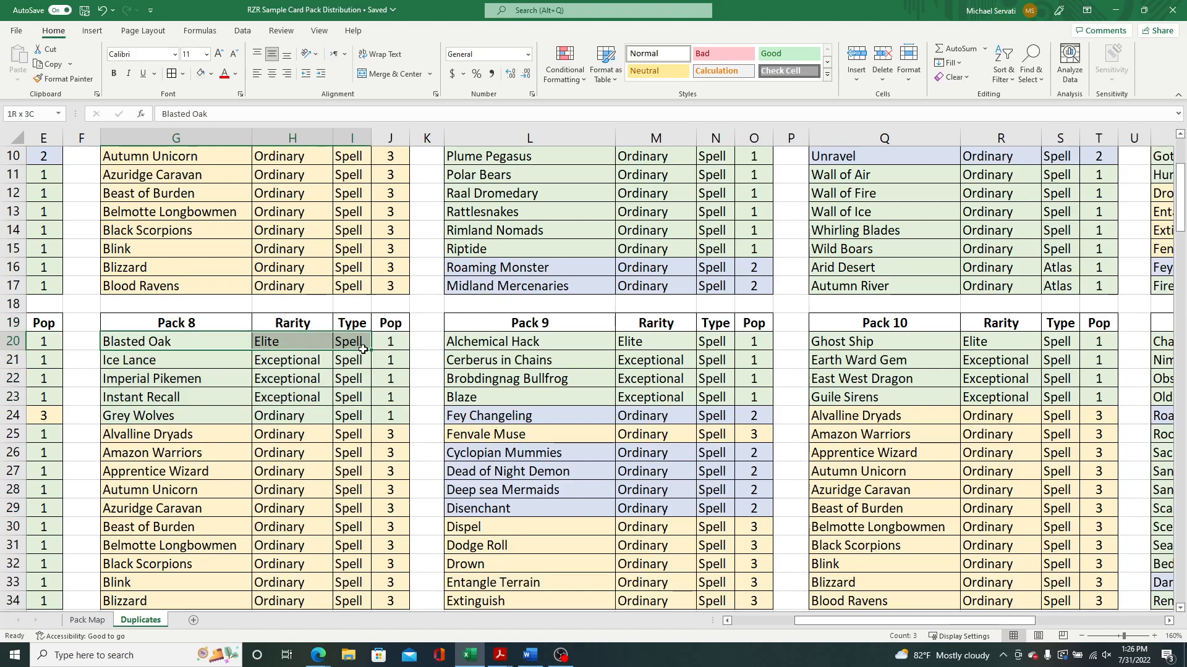
left_click(390, 342)
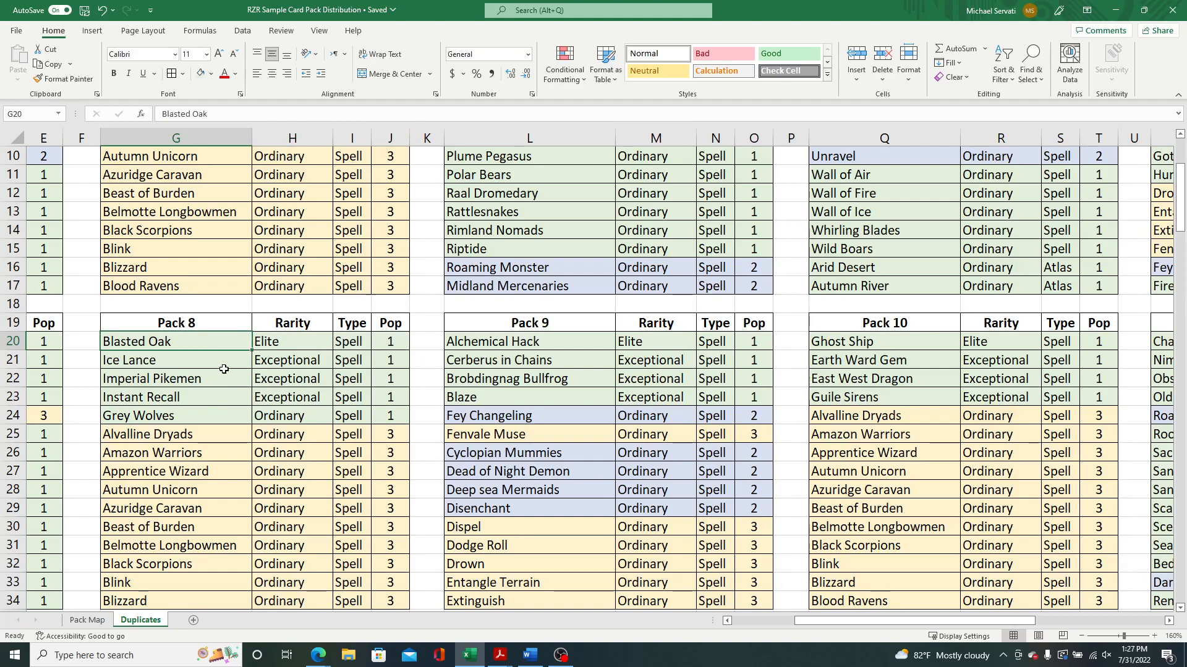
mouse_move(206, 420)
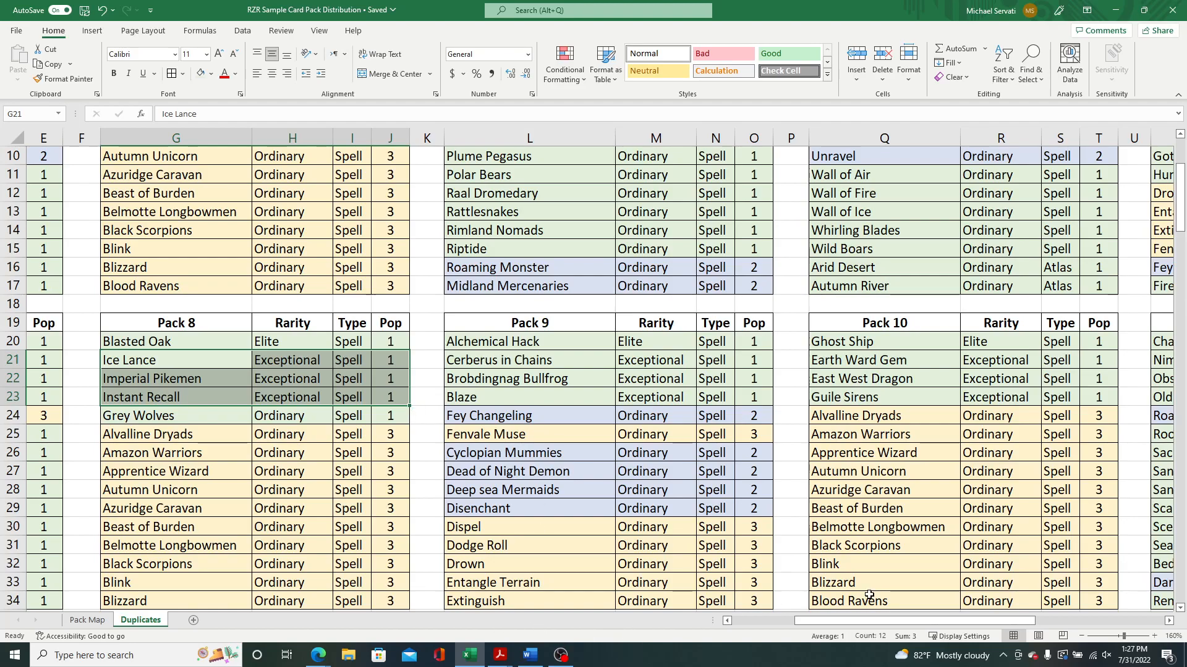
scroll("right", 3)
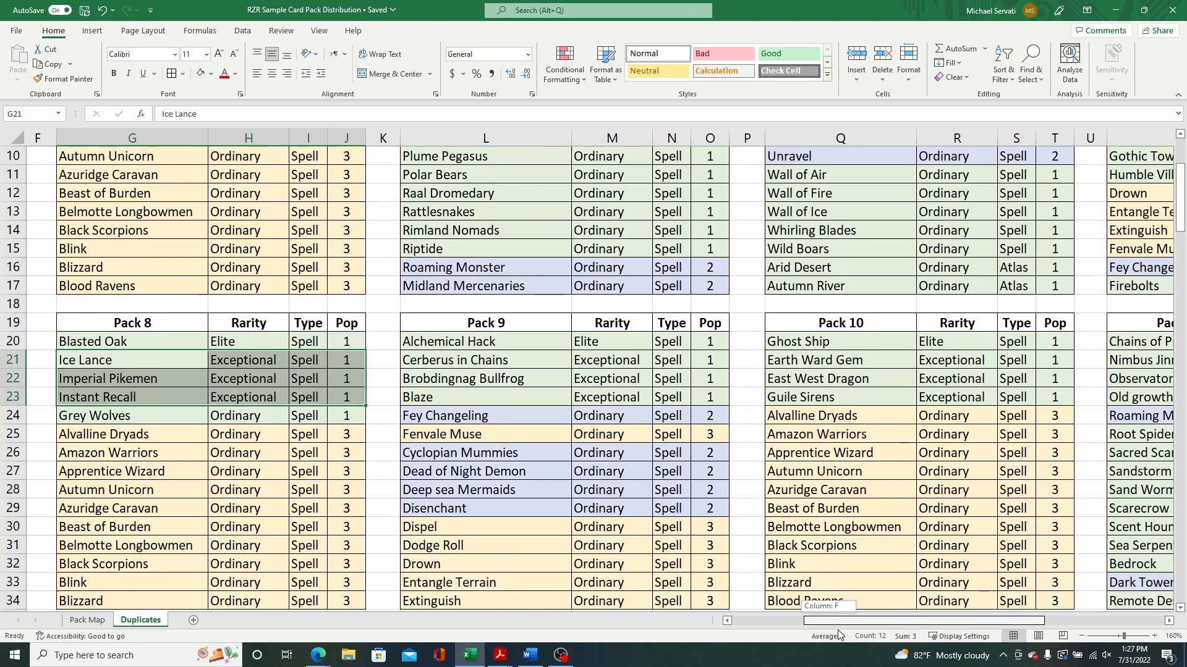
scroll("right", 3)
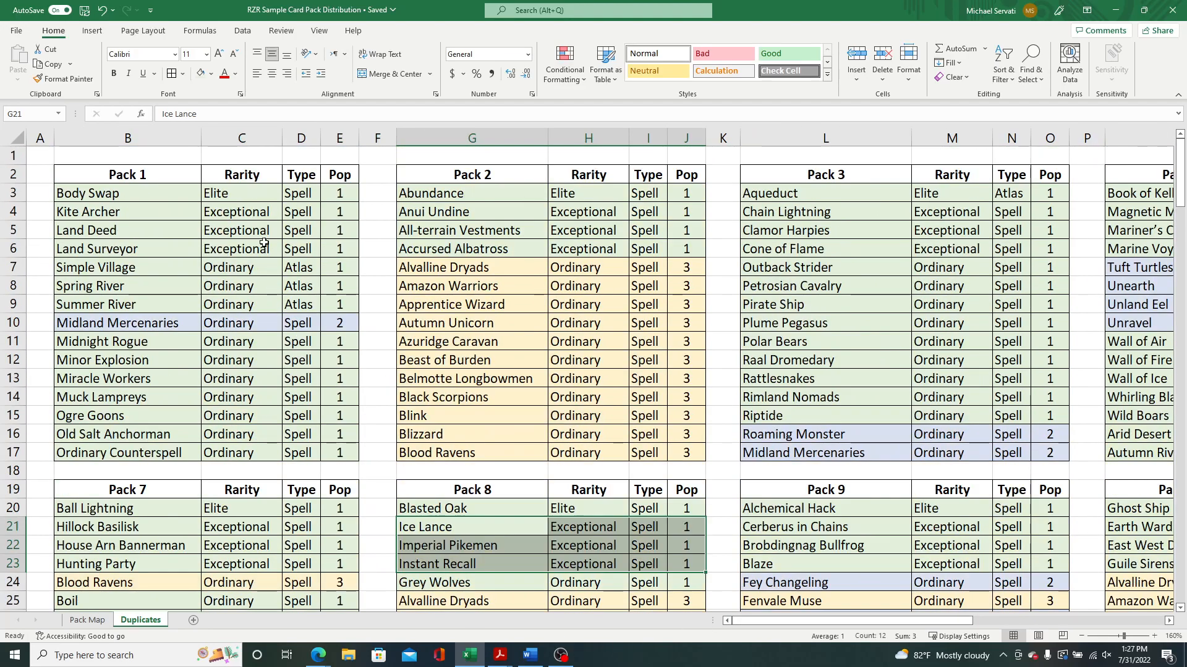
left_click(241, 211)
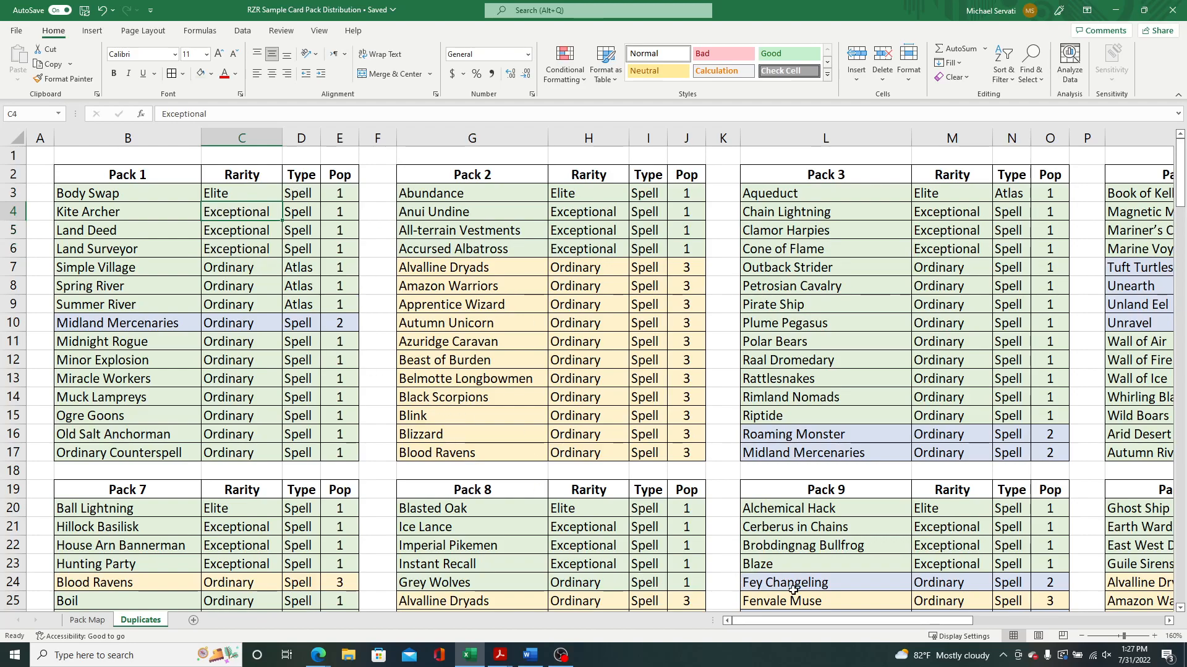
left_click_drag(749, 627, 783, 628)
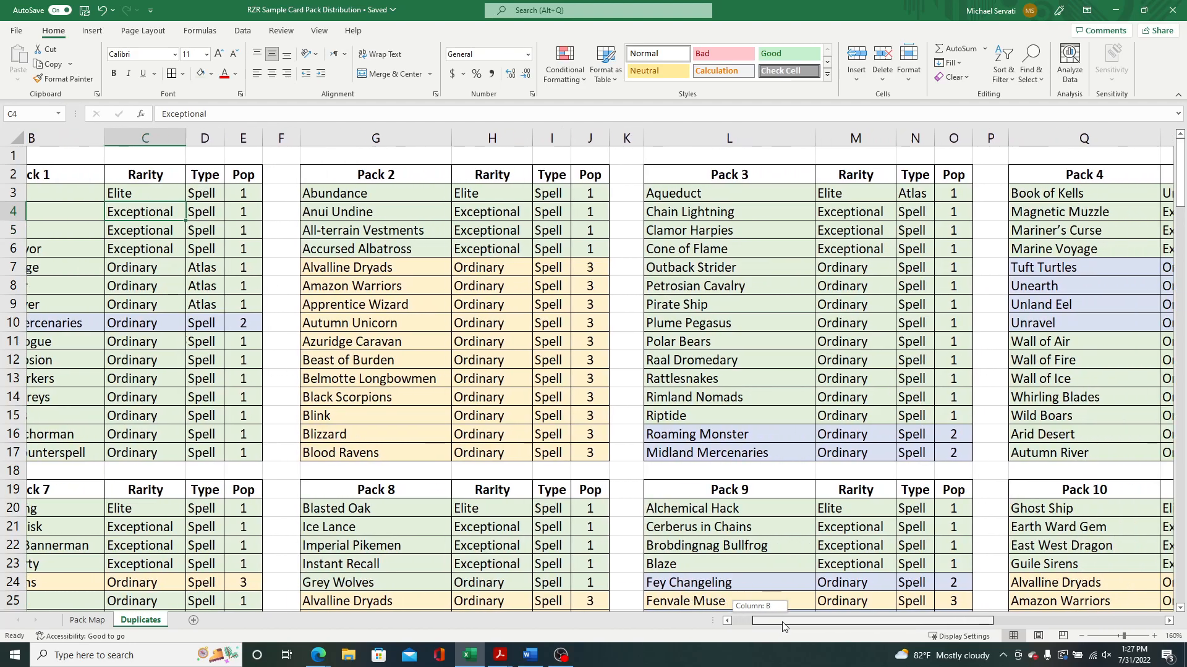
scroll("right", 3)
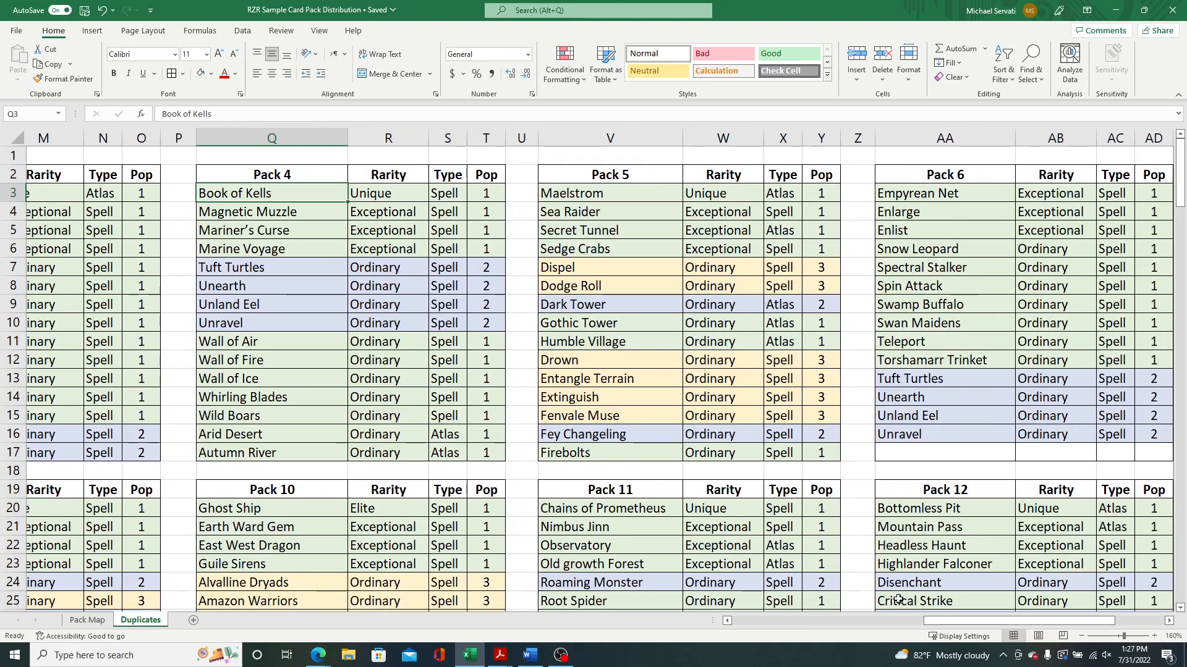
Move down to the summary tables and inspect the percentage formula in G38.
scroll("left", 3)
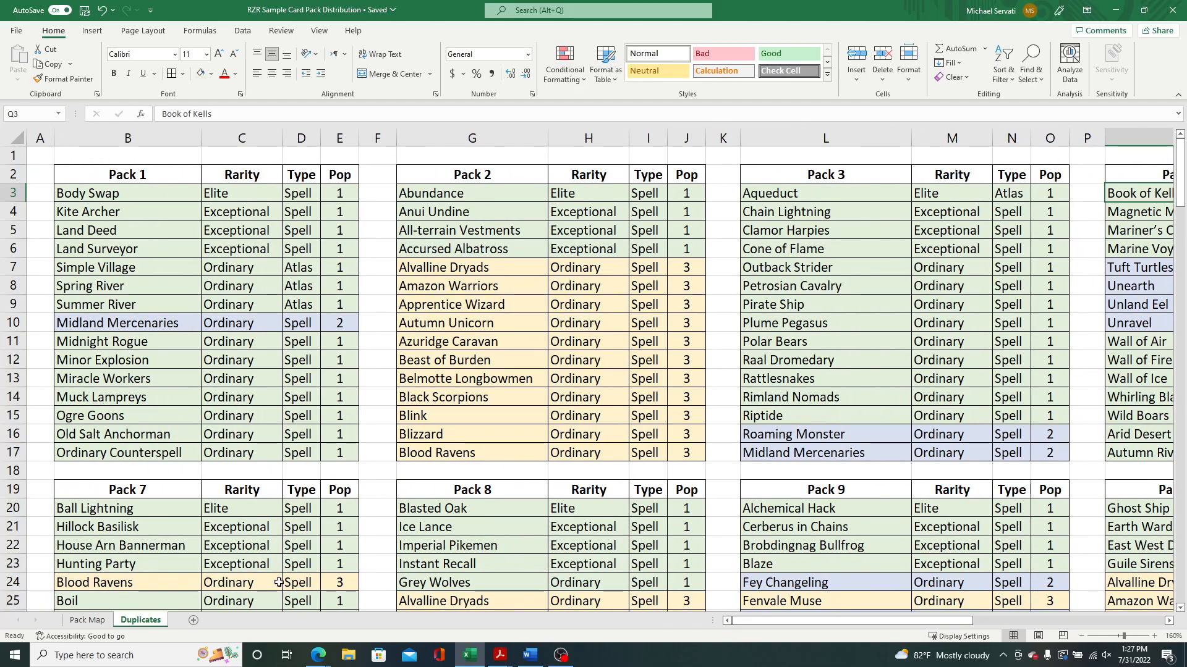
scroll("down", 3)
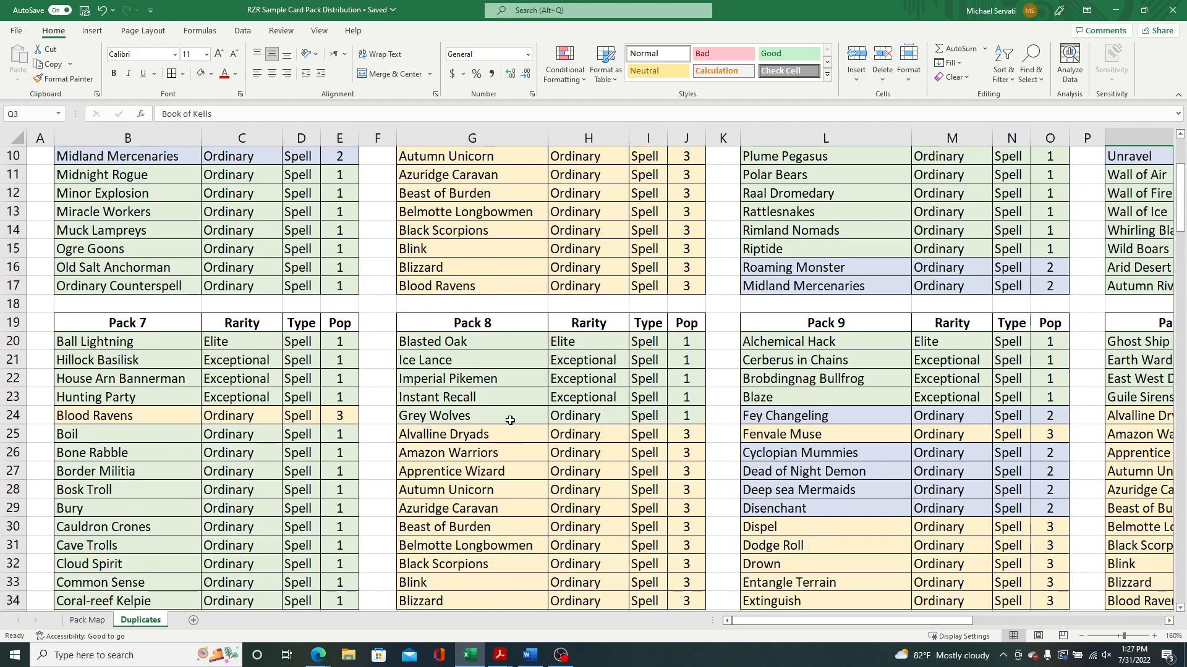
scroll("right", 3)
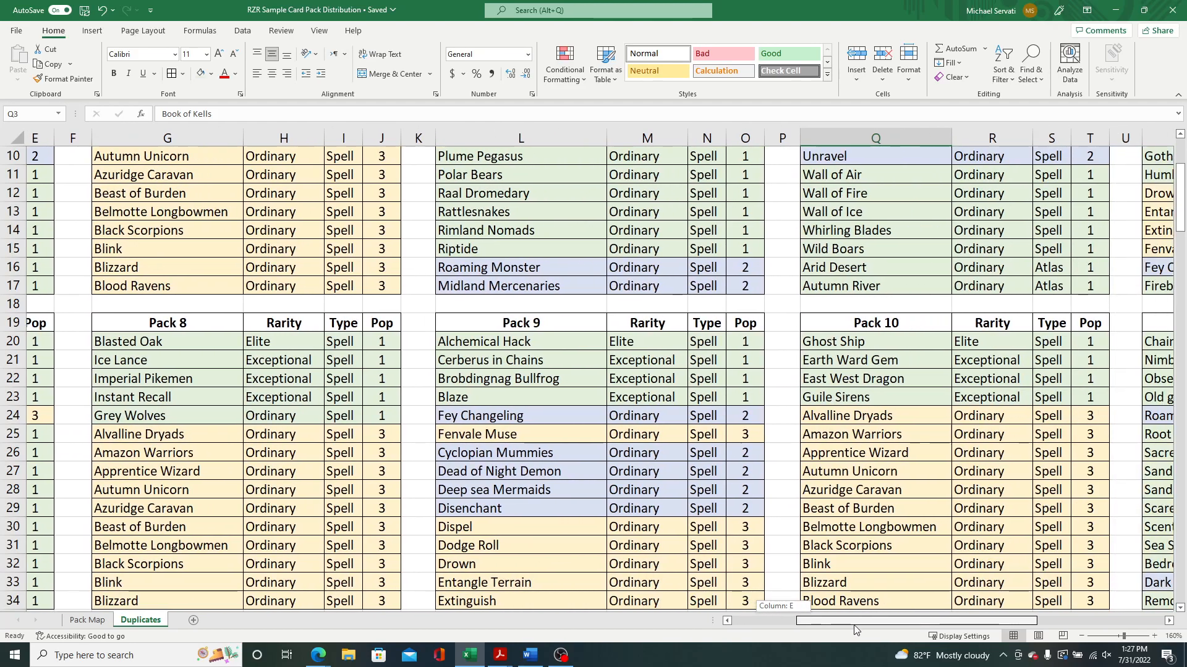
scroll("right", 3)
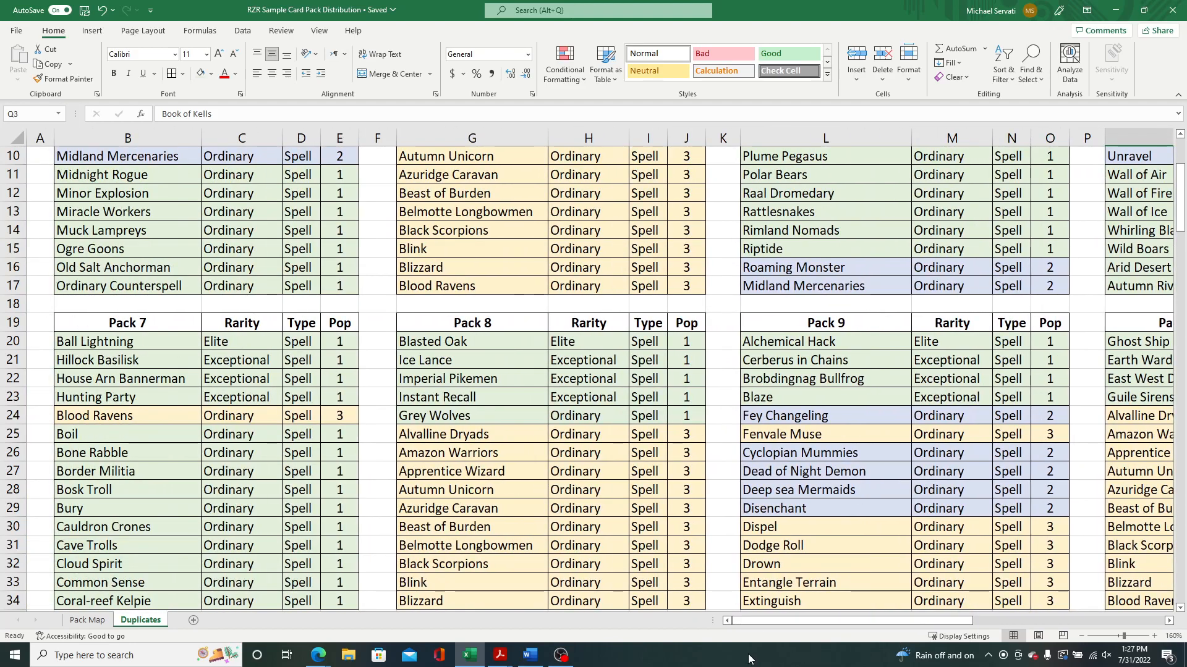
mouse_move(885, 331)
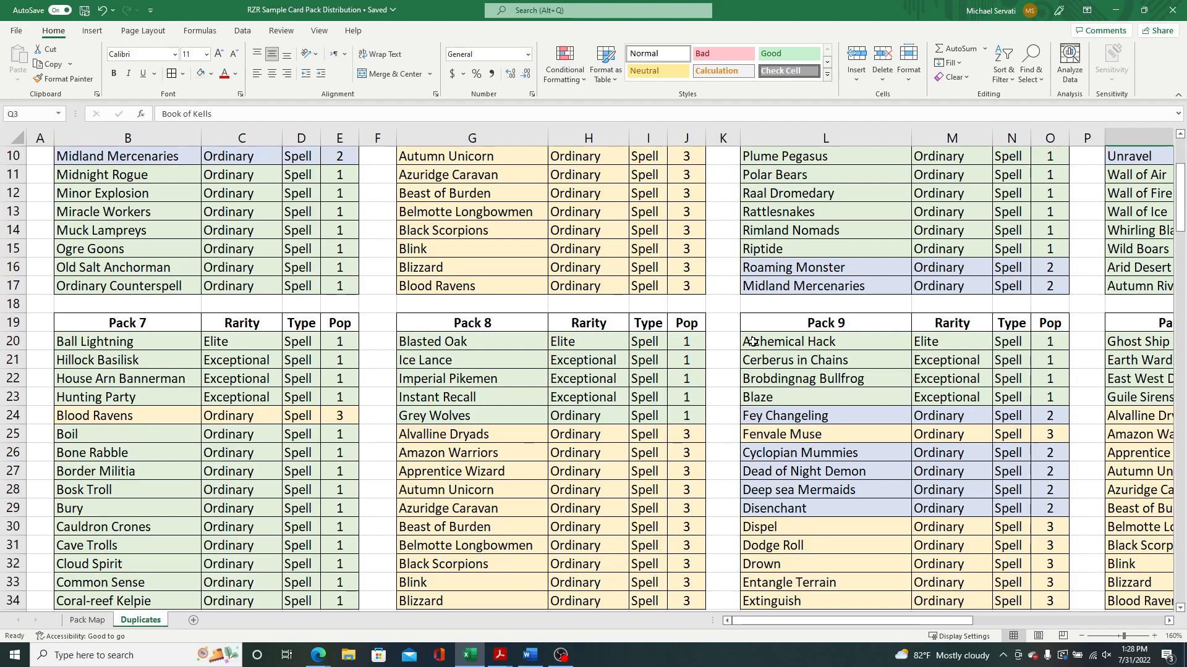
mouse_move(616, 428)
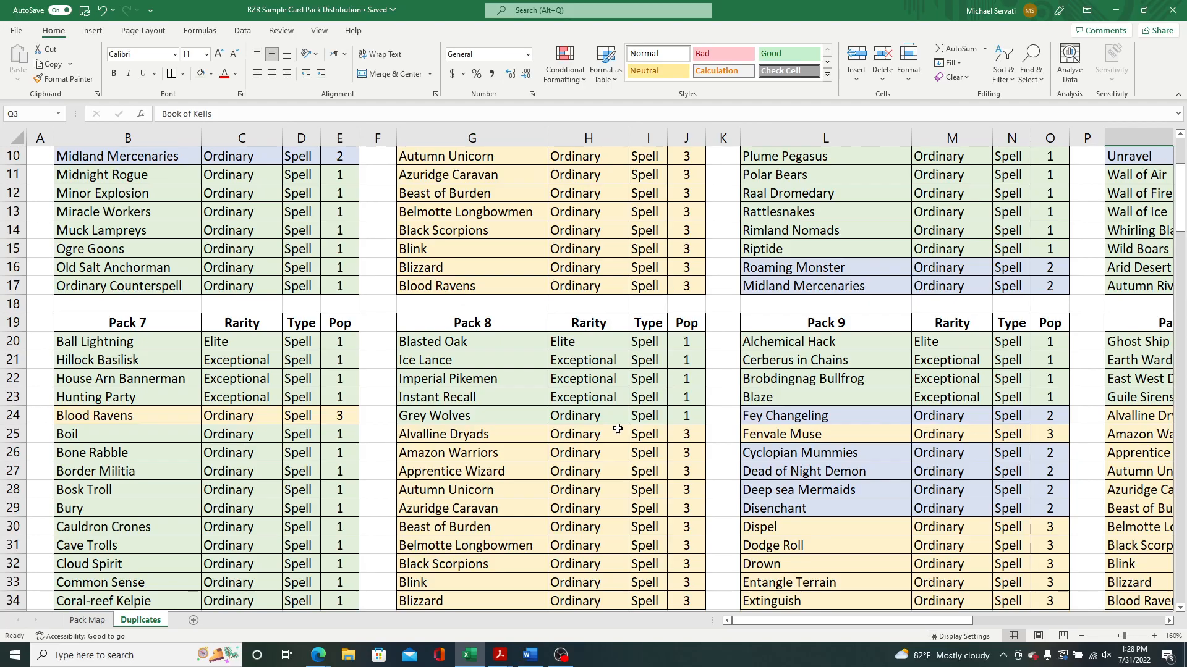
mouse_move(580, 500)
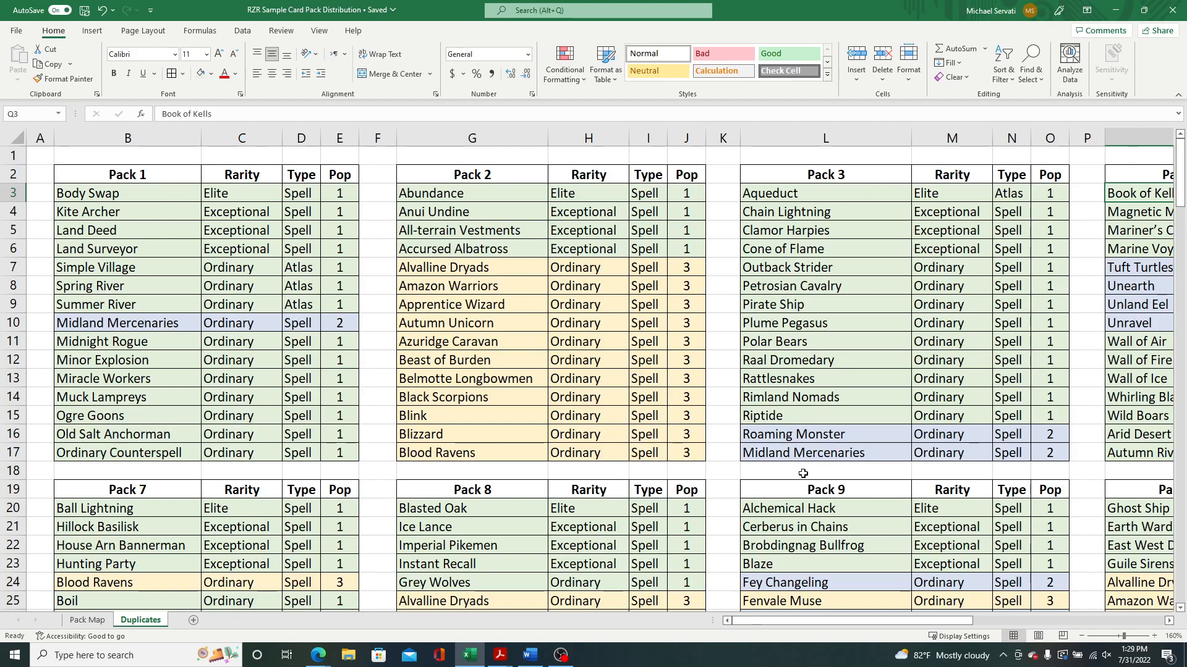
scroll("down", 3)
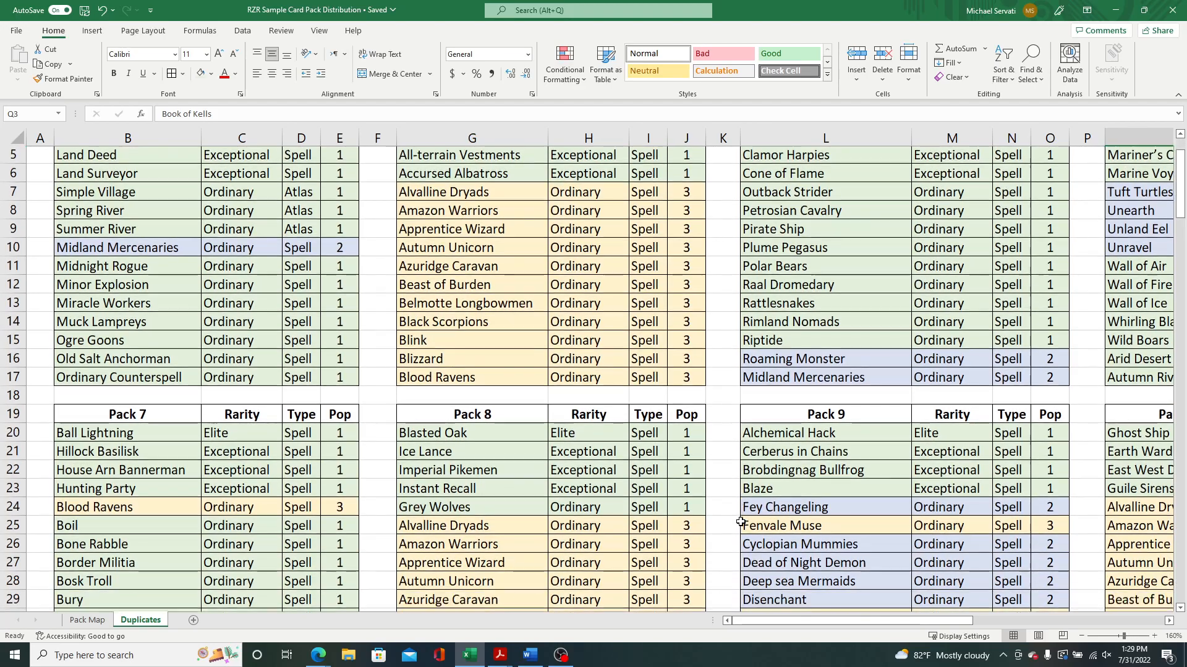
scroll("down", 3)
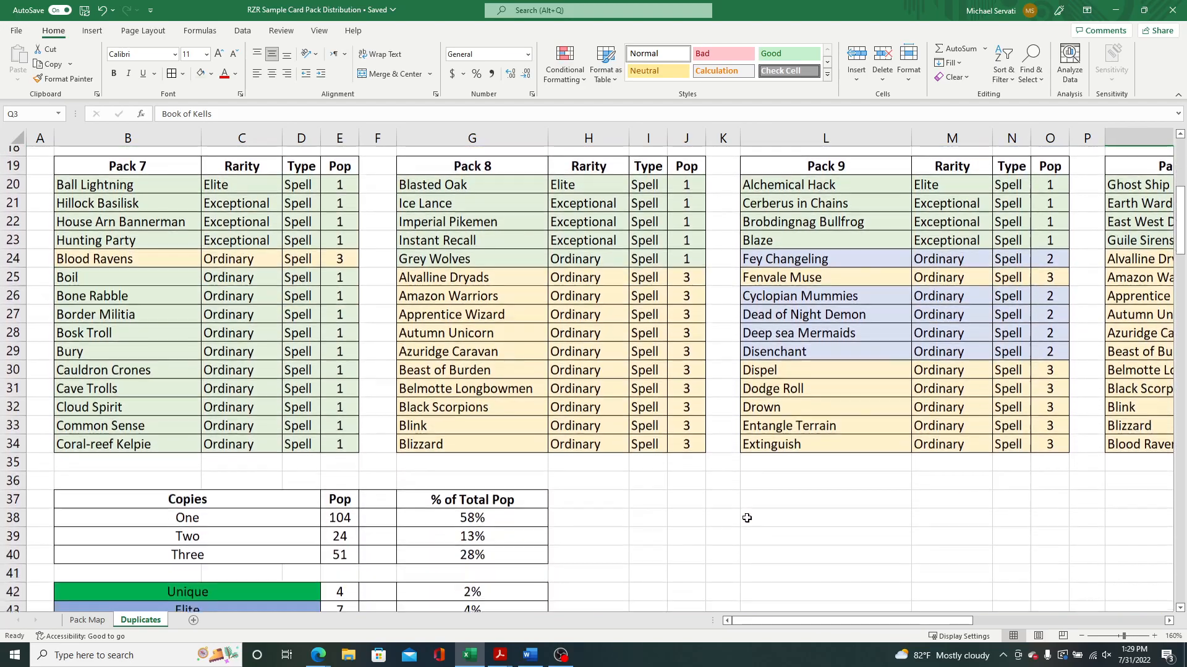
scroll("down", 3)
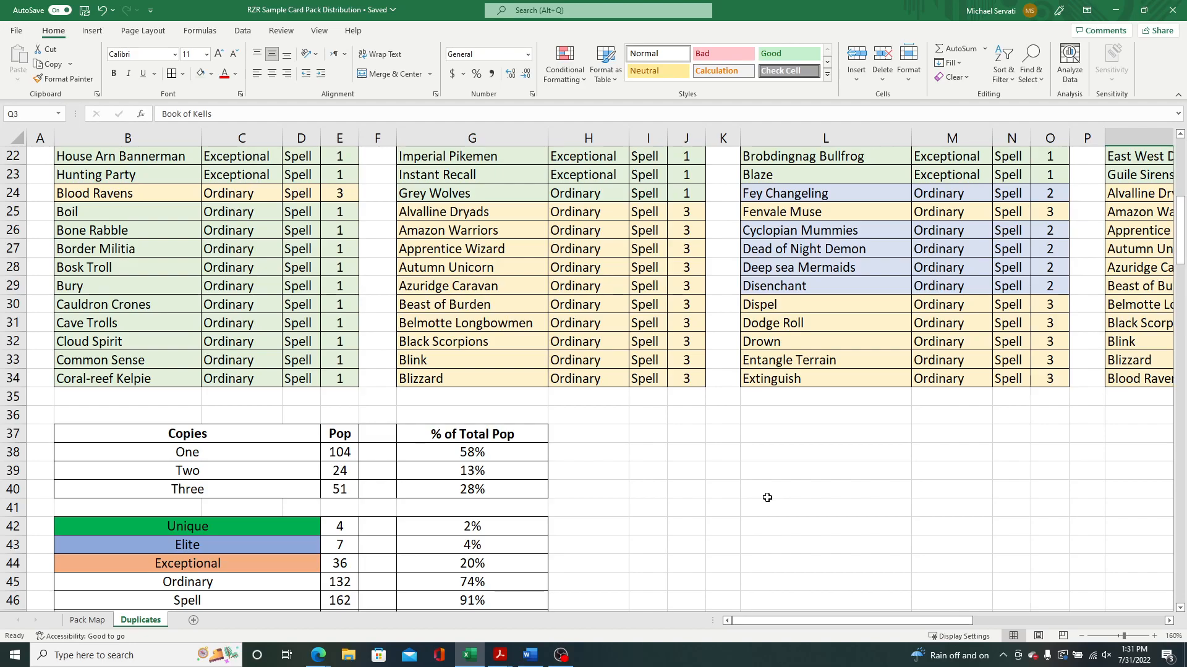
mouse_move(706, 536)
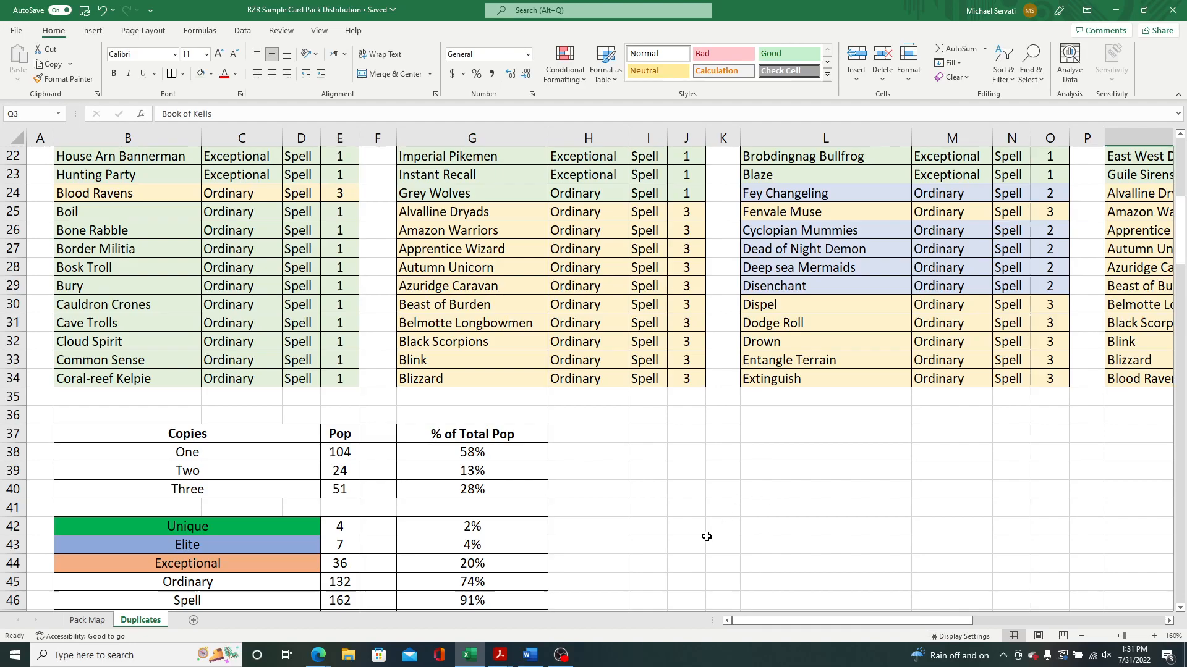
scroll("down", 3)
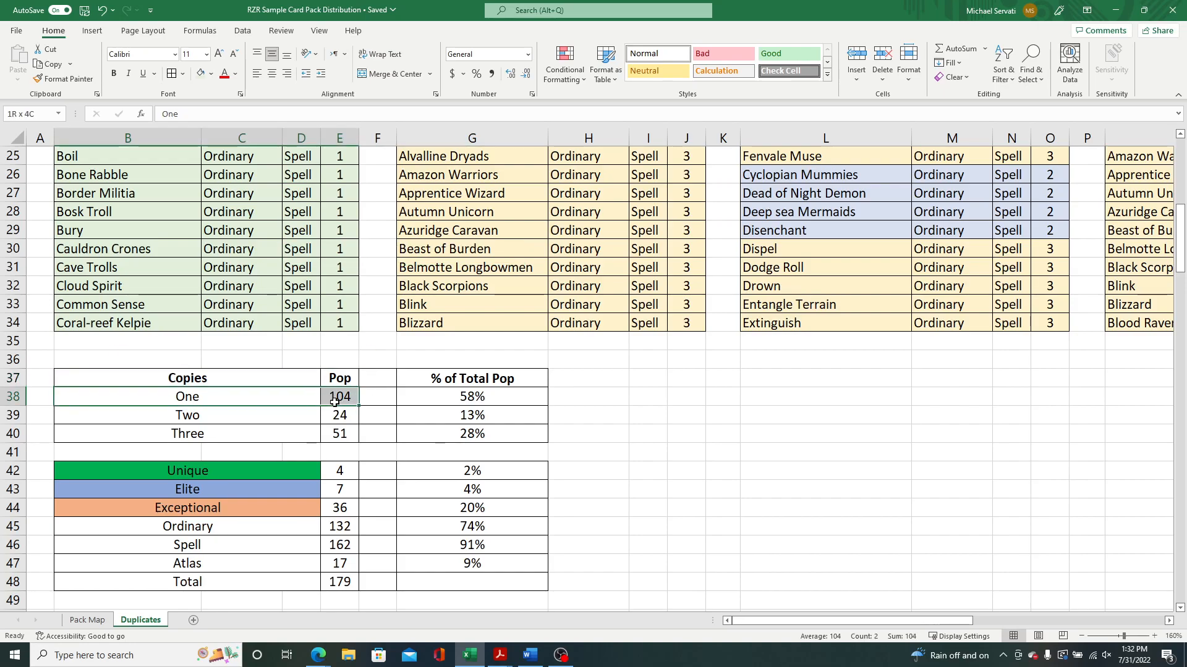
left_click(377, 396)
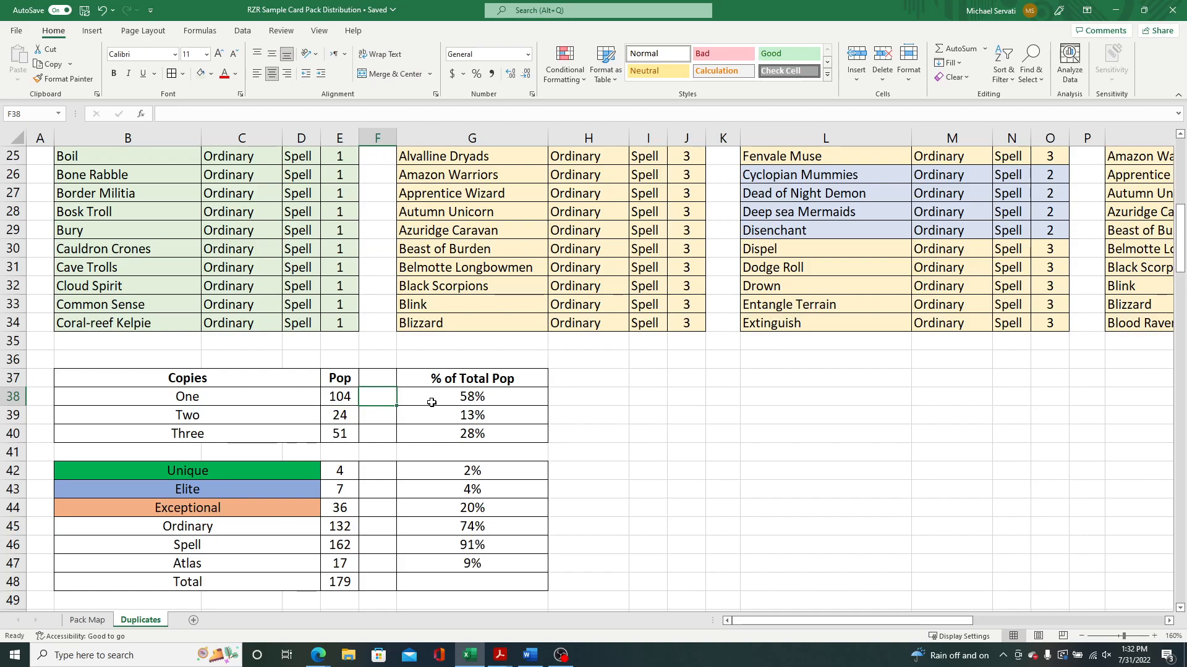
left_click(471, 395)
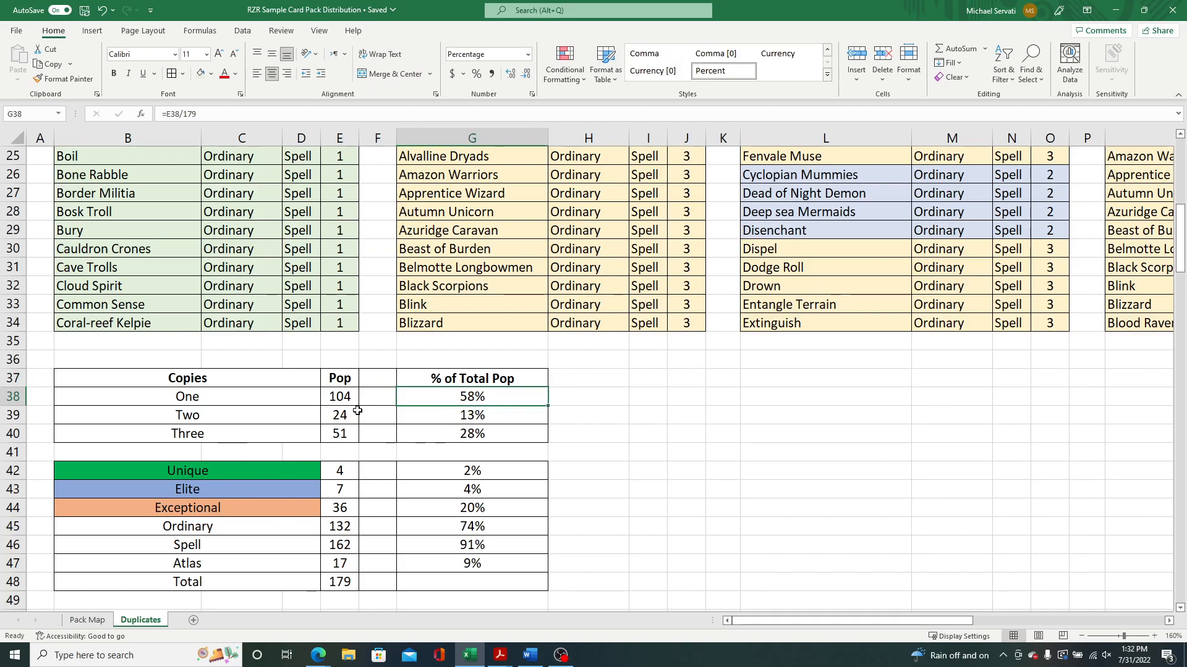
mouse_move(296, 439)
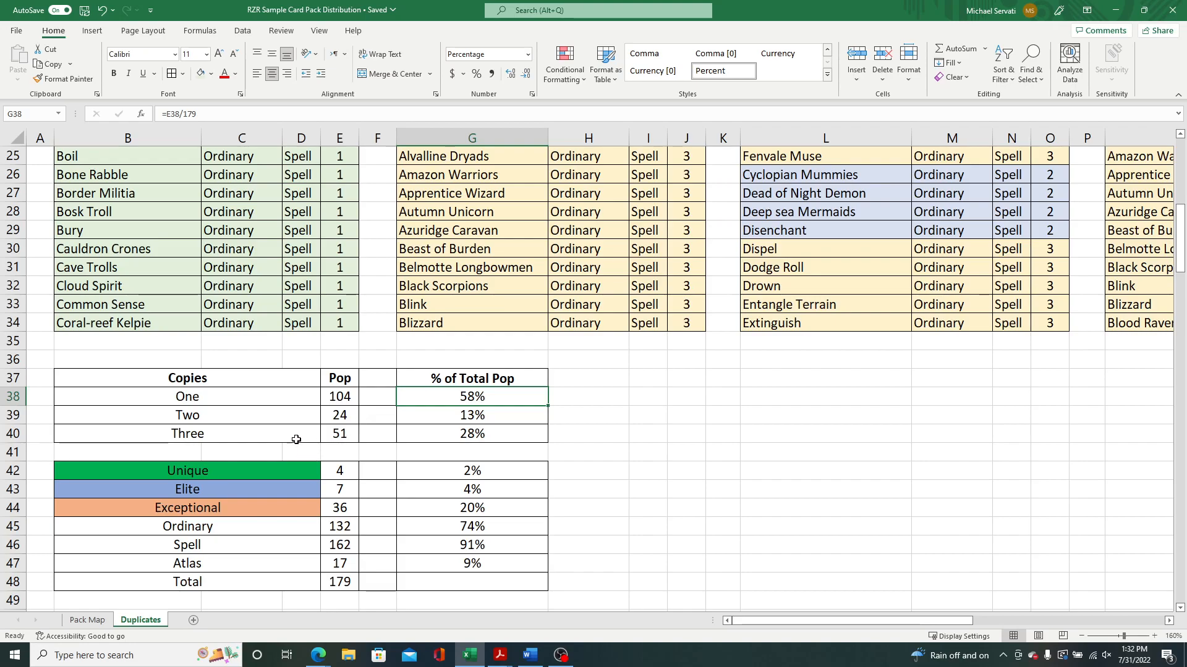
mouse_move(352, 458)
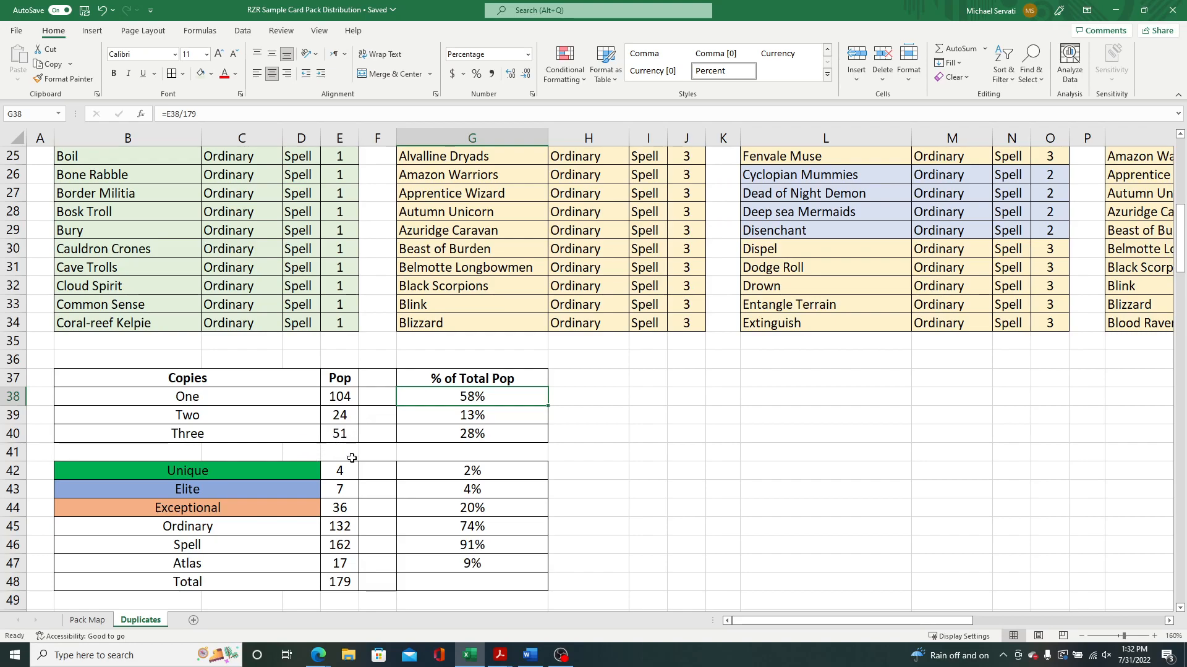
mouse_move(368, 443)
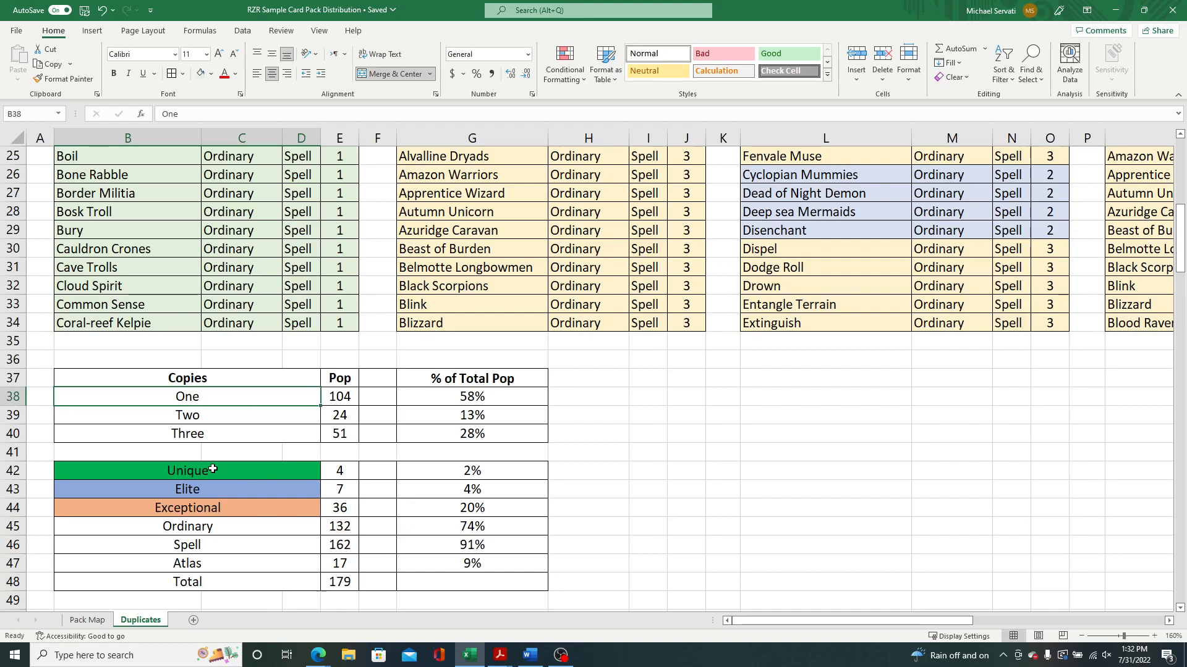
Check the Unique and Elite counts and their % of Total Pop formulas.
left_click(187, 469)
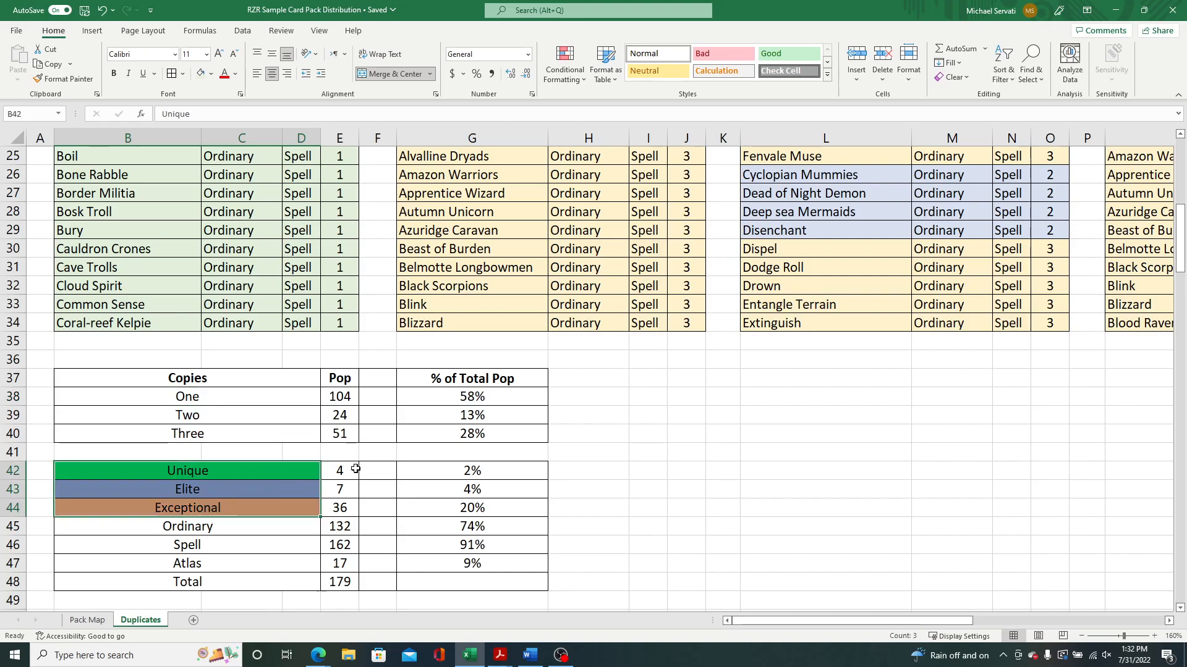
left_click(339, 469)
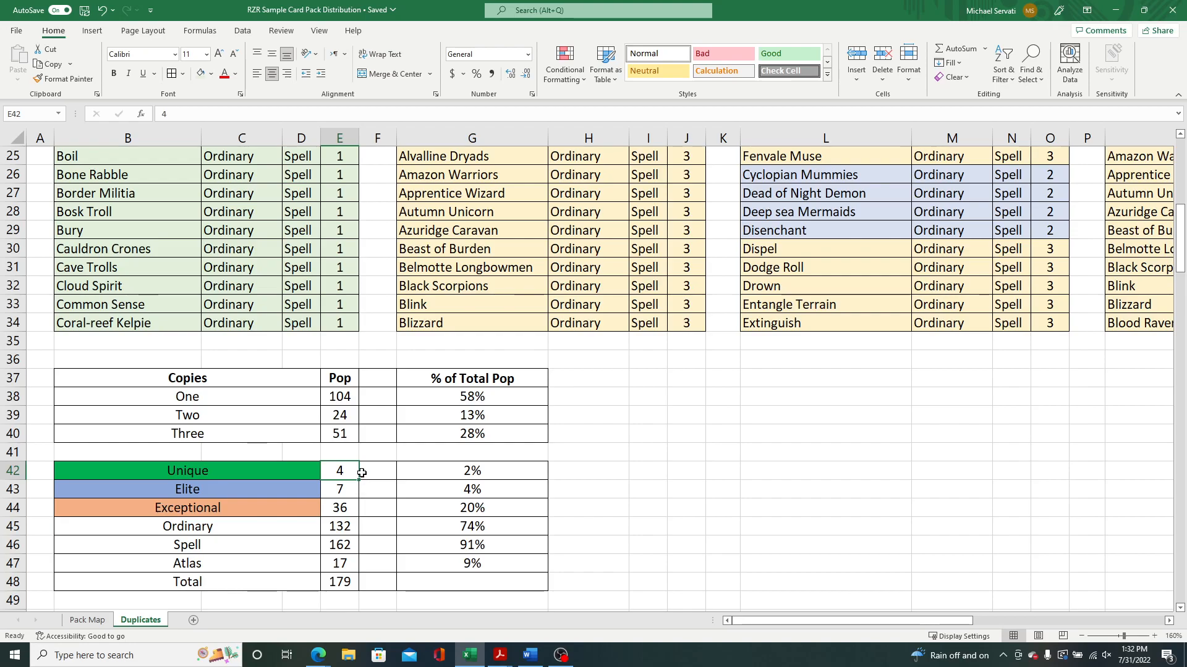
left_click(339, 489)
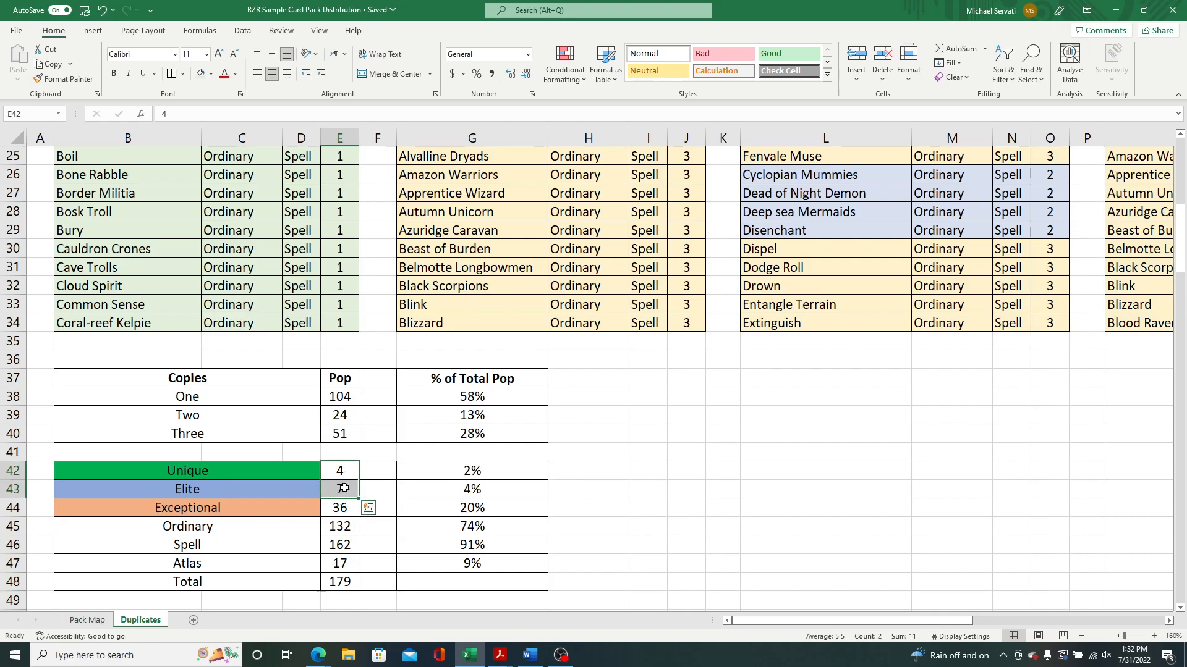
type("7")
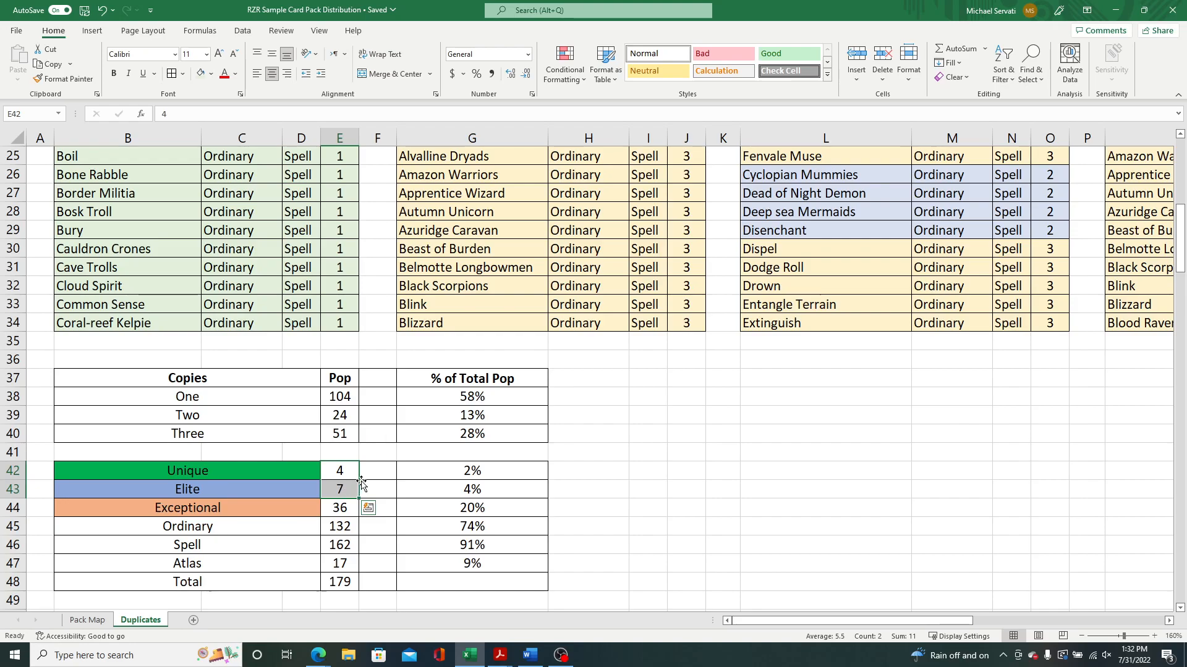
mouse_move(363, 481)
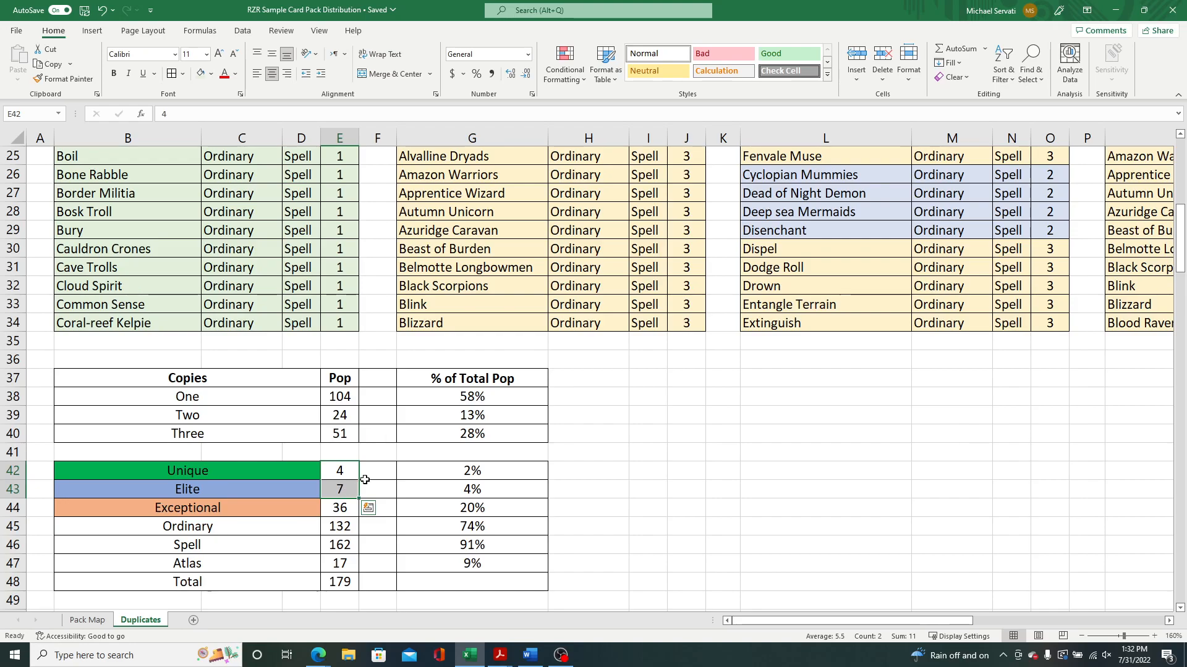
mouse_move(427, 473)
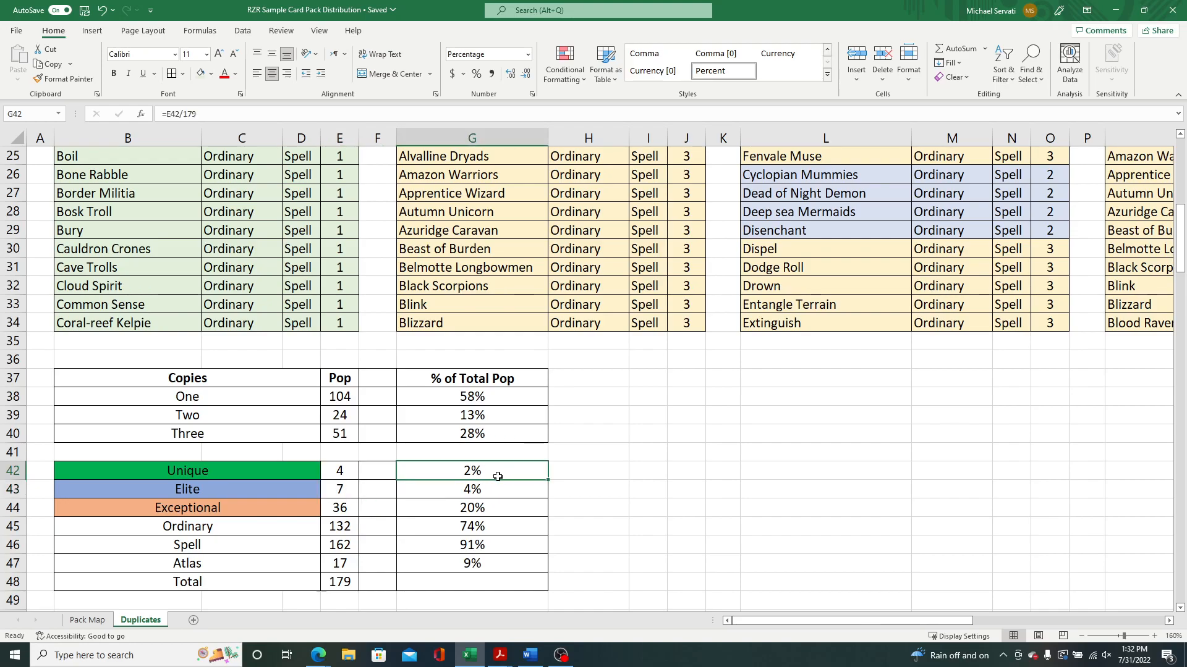
left_click(471, 489)
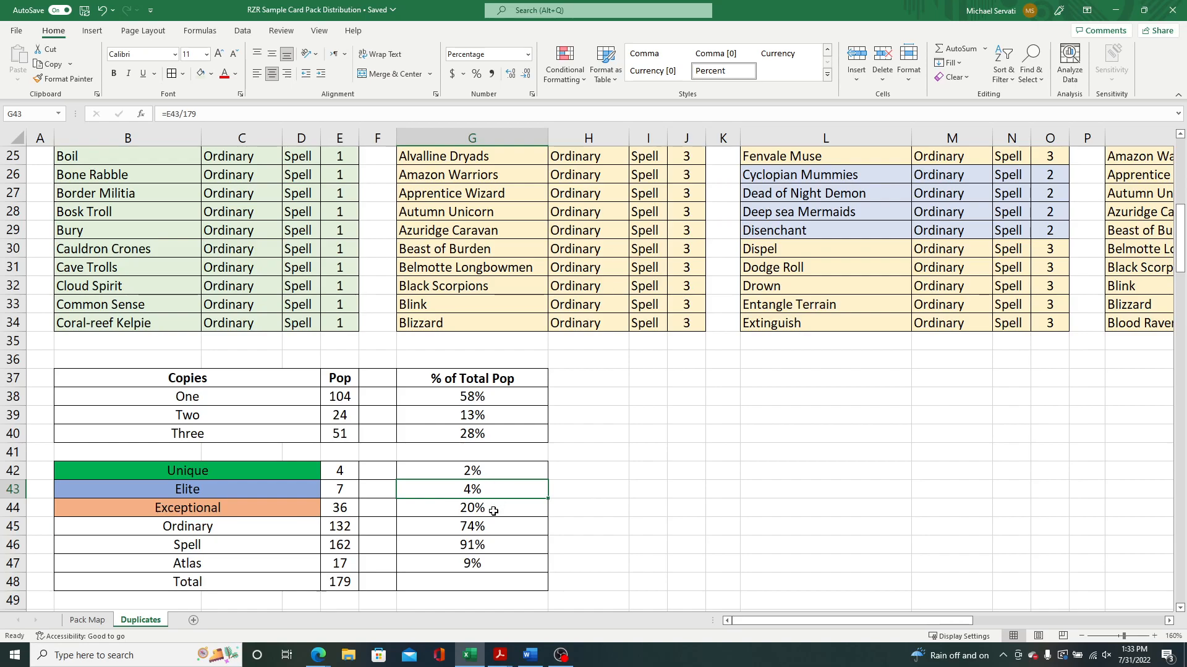
left_click(472, 508)
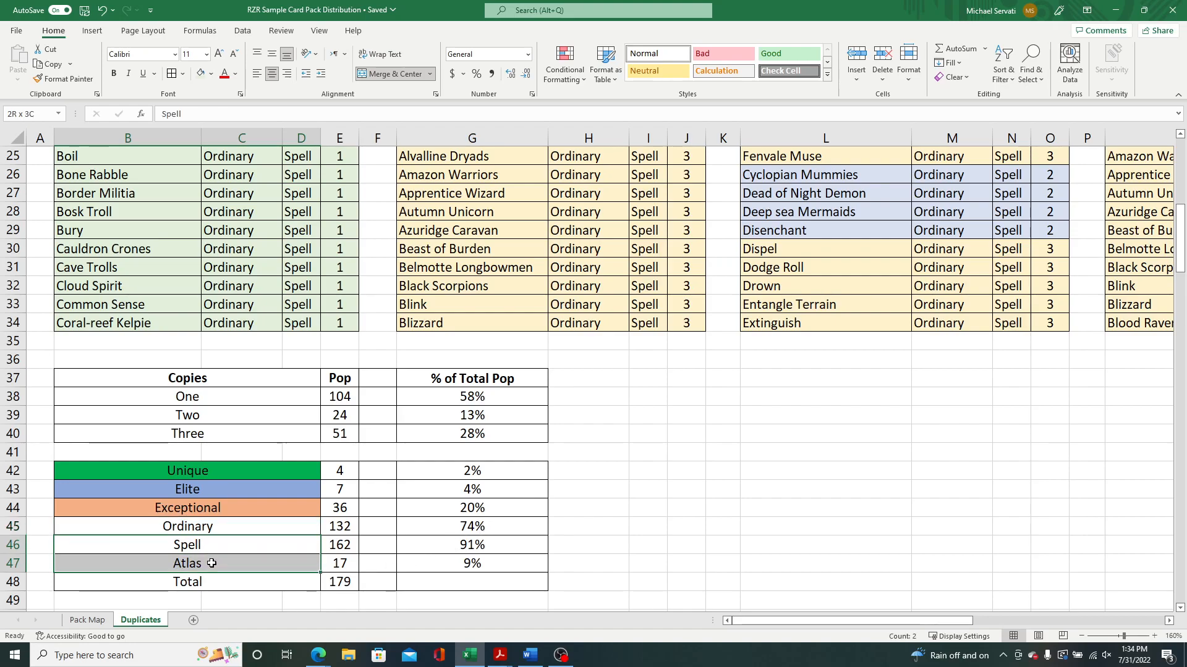
Review the Atlas count of 17, a 9% share of the 179 total.
left_click(186, 544)
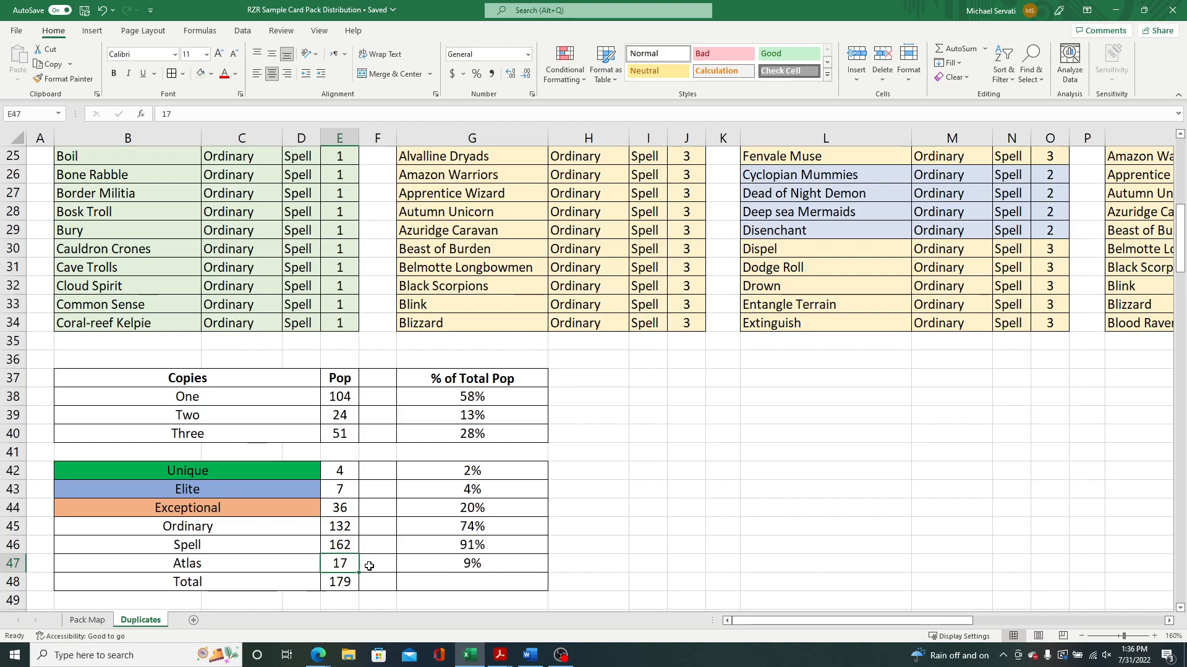
mouse_move(411, 565)
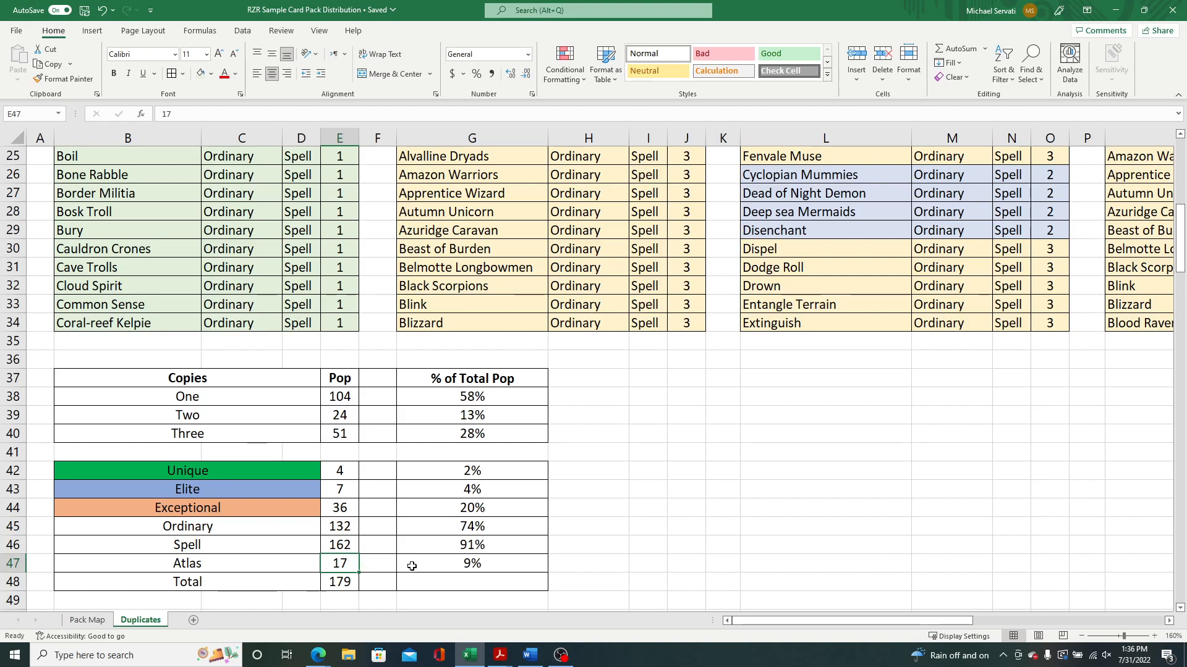
mouse_move(431, 564)
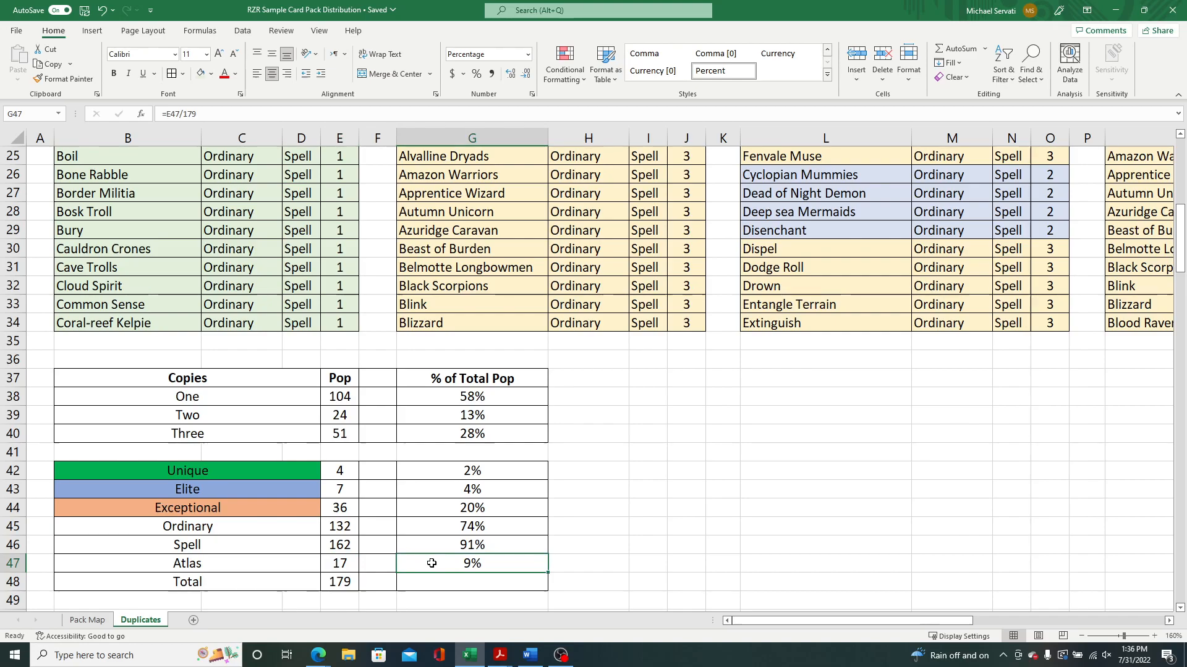
mouse_move(304, 606)
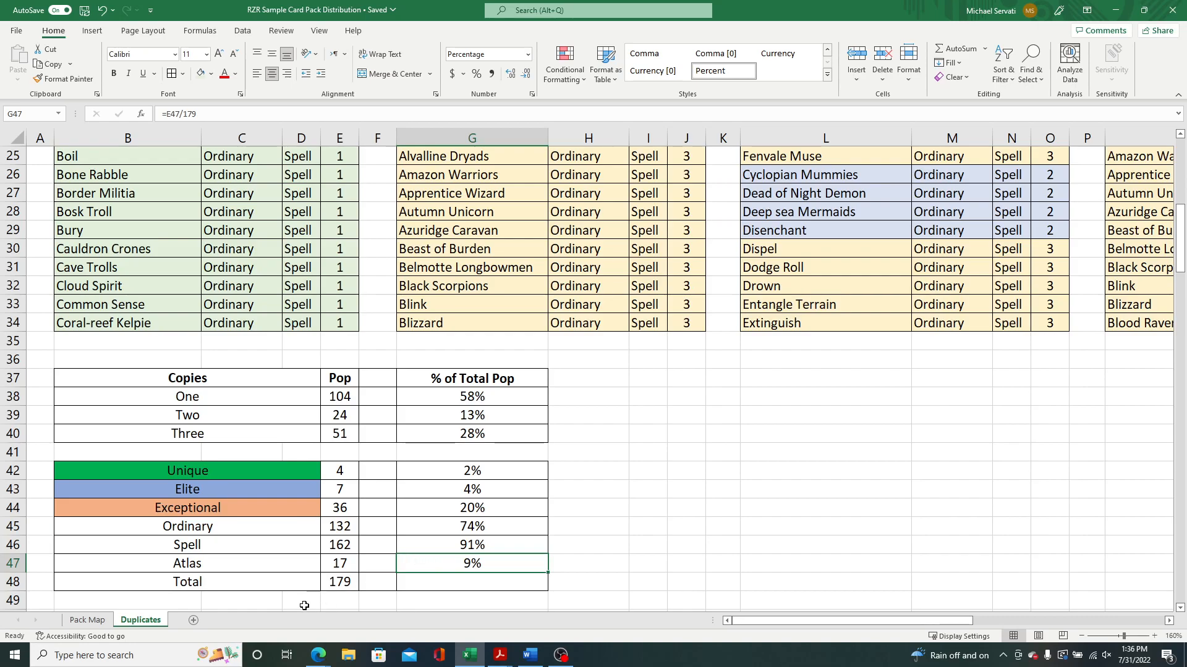
scroll("down", 3)
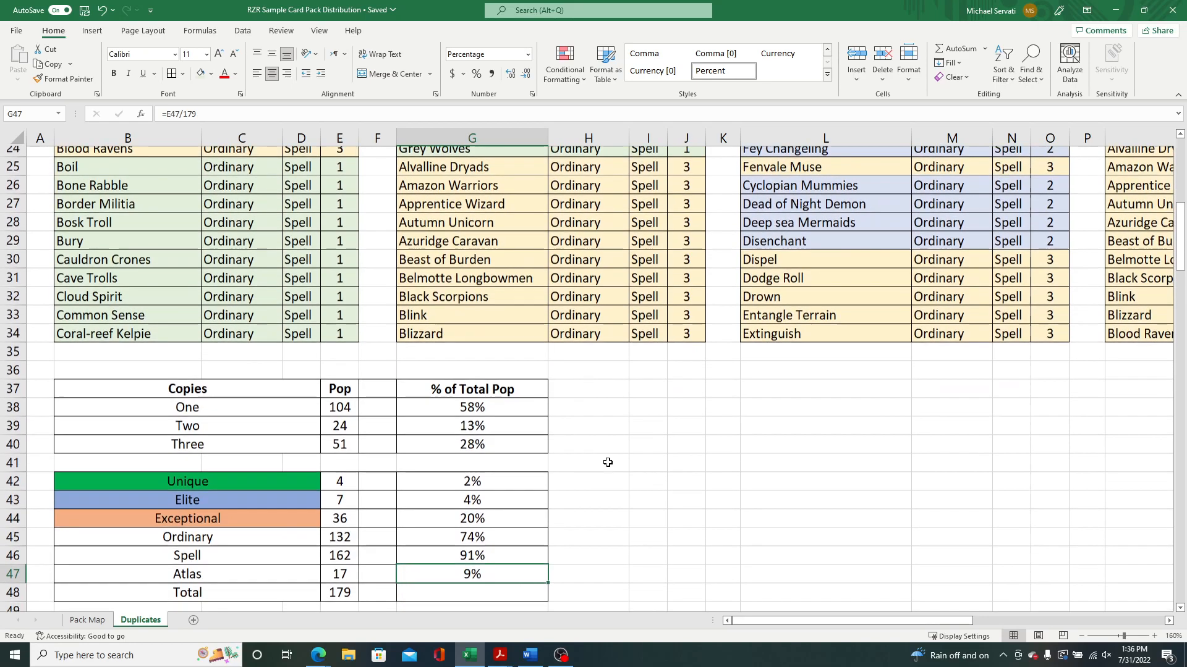
scroll("down", 3)
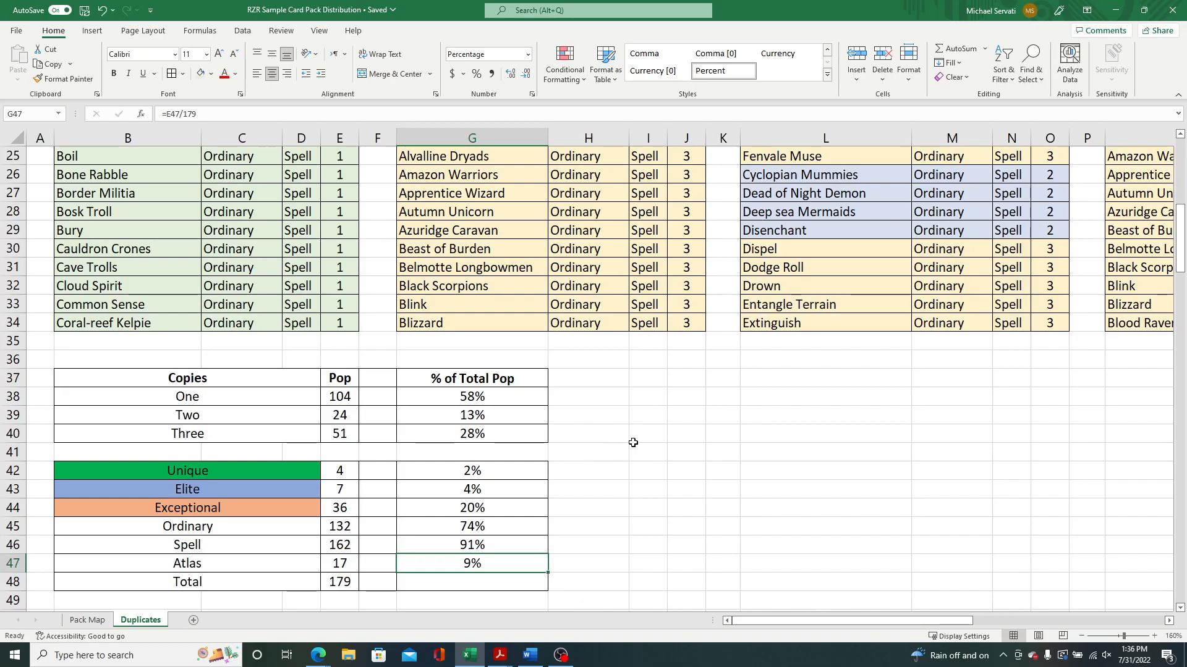
mouse_move(633, 414)
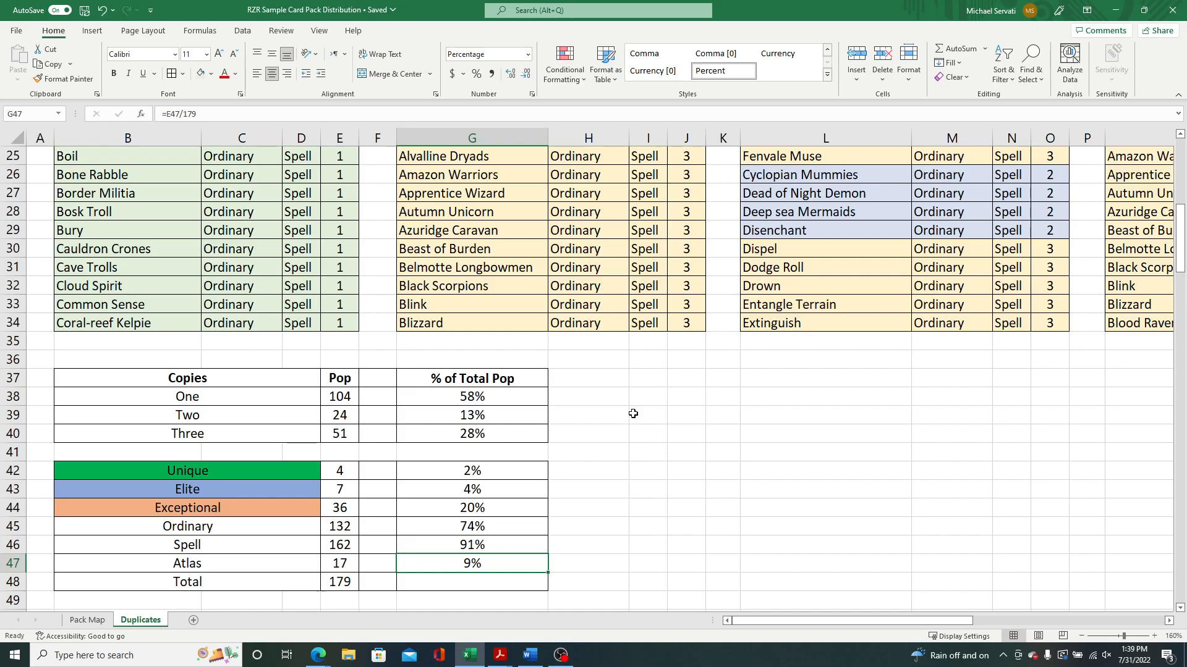
mouse_move(630, 417)
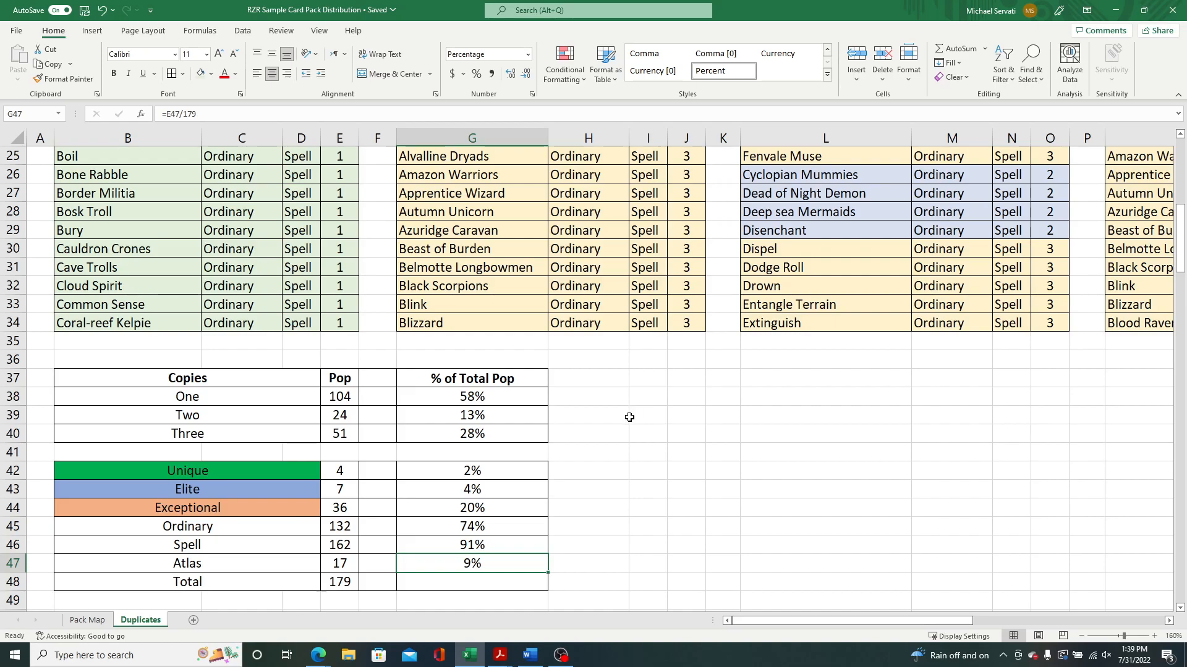